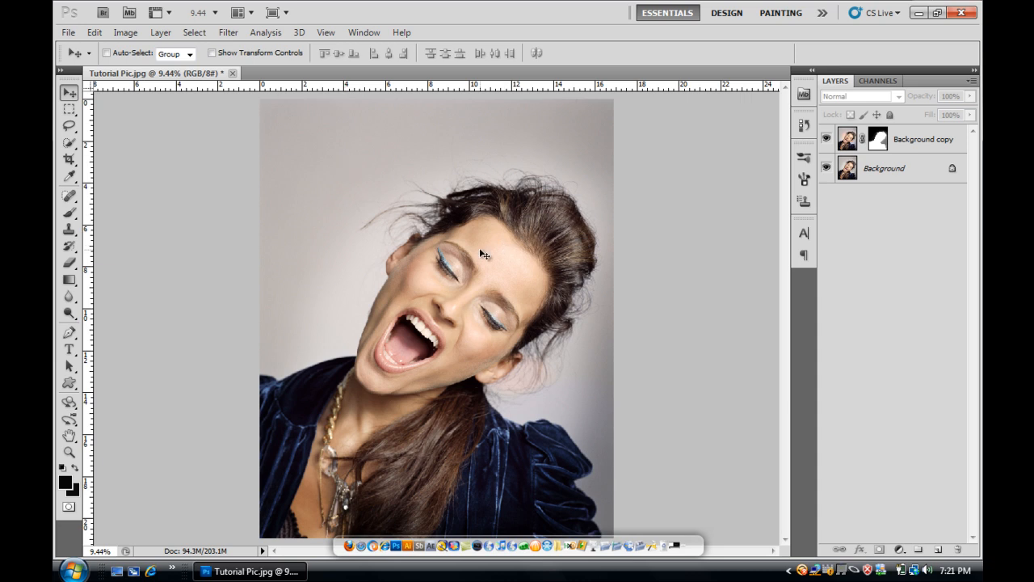
pyautogui.moveTo(402, 492)
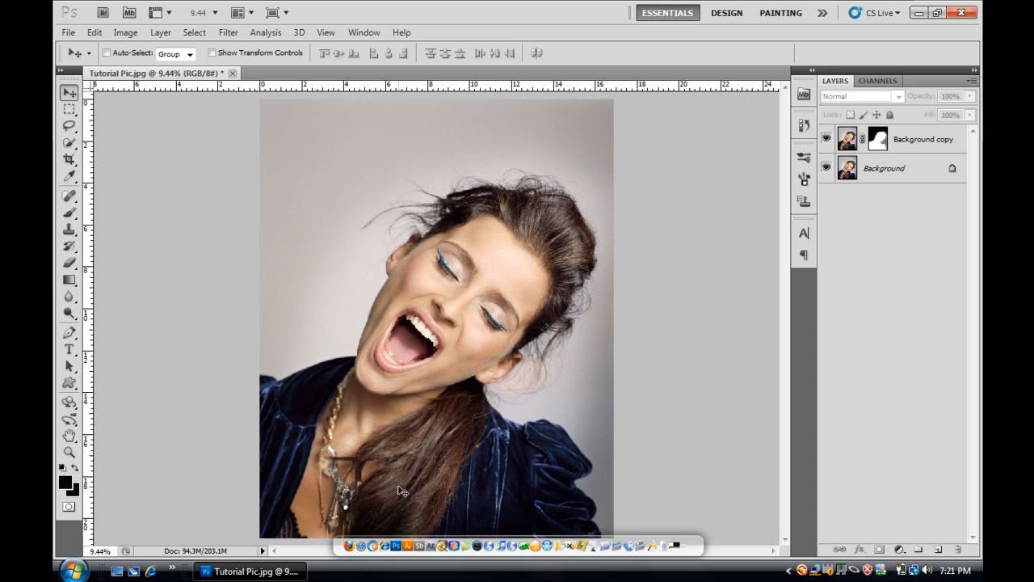
pyautogui.moveTo(323, 410)
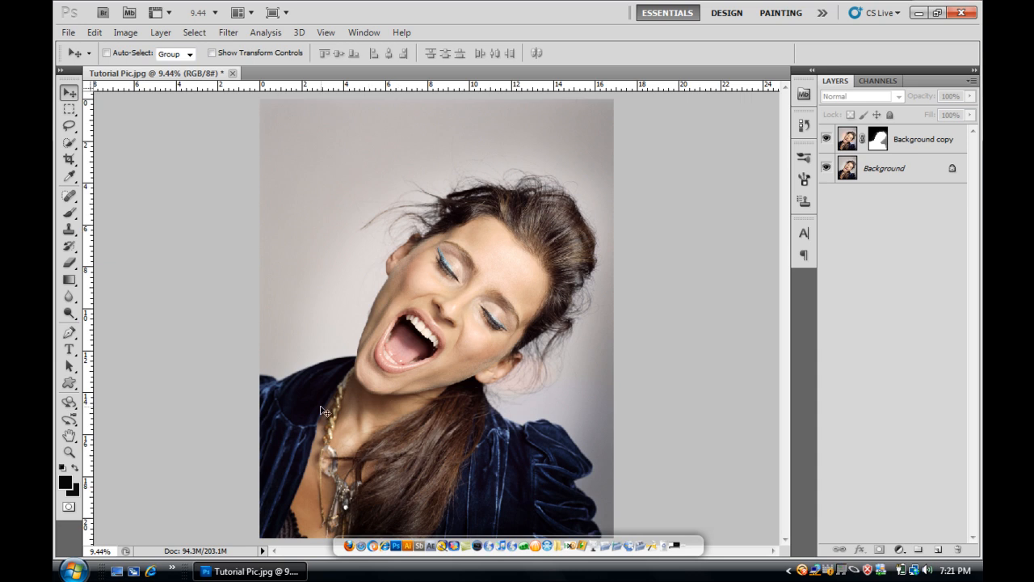
pyautogui.moveTo(357, 357)
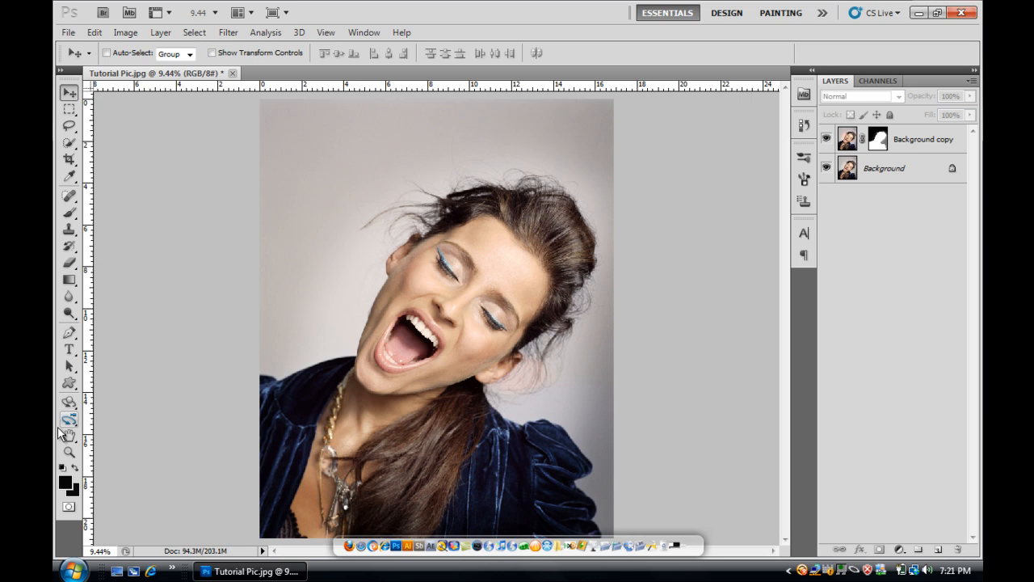
# Trace an open pen path from the left shoulder up the neck, jaw and cheek into the hair.
pyautogui.click(69, 334)
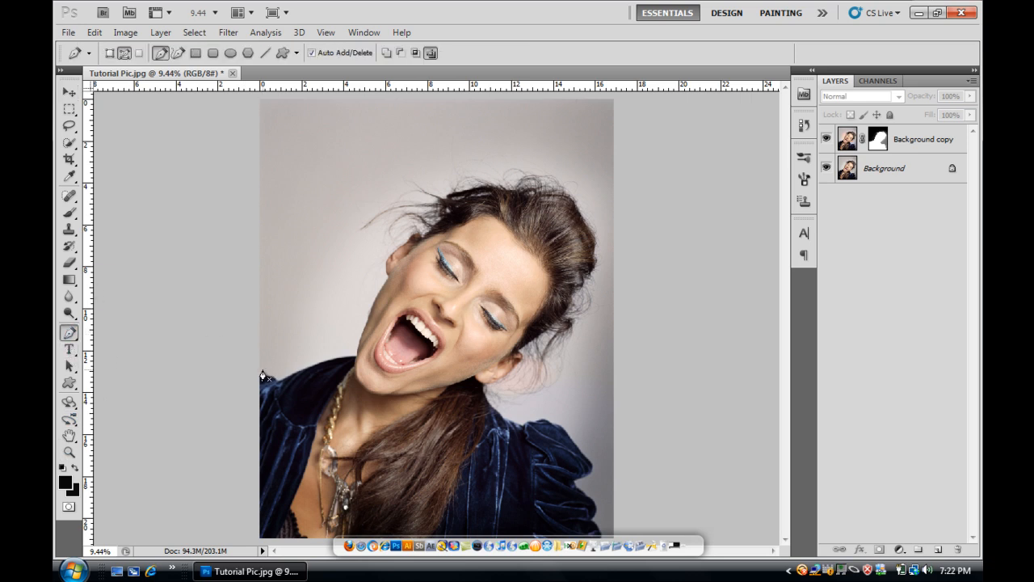
pyautogui.click(323, 364)
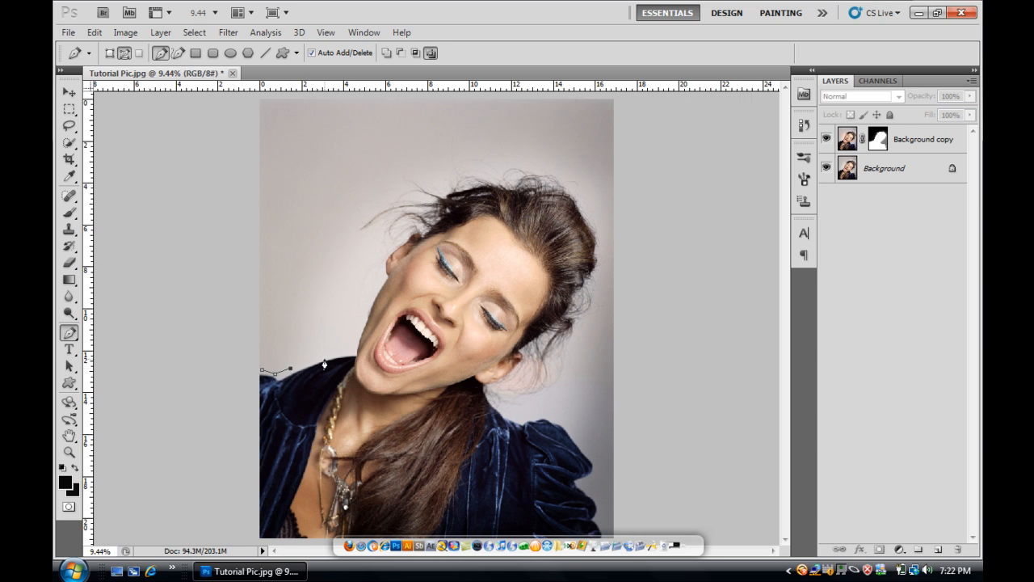
pyautogui.click(354, 348)
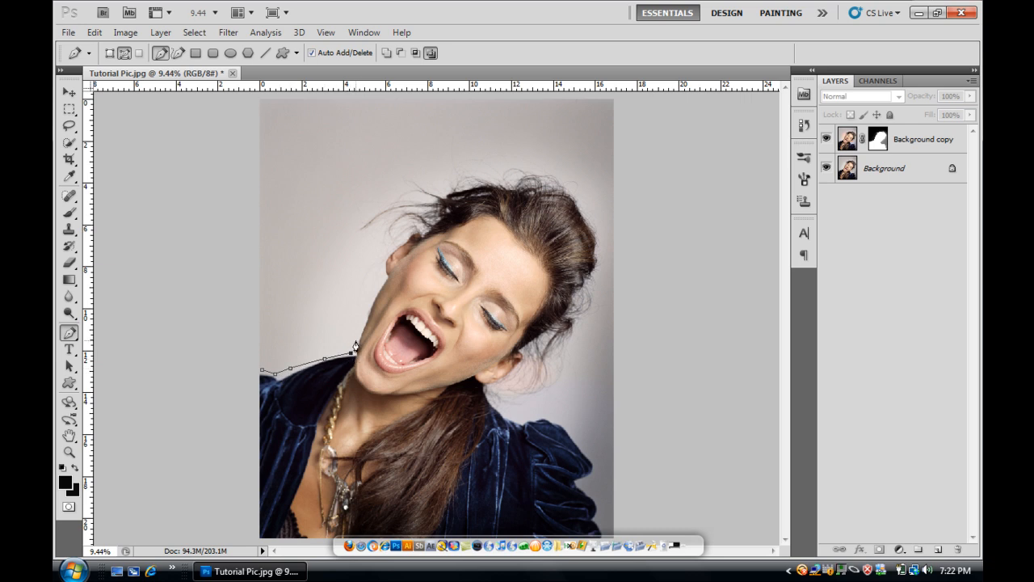
pyautogui.click(384, 287)
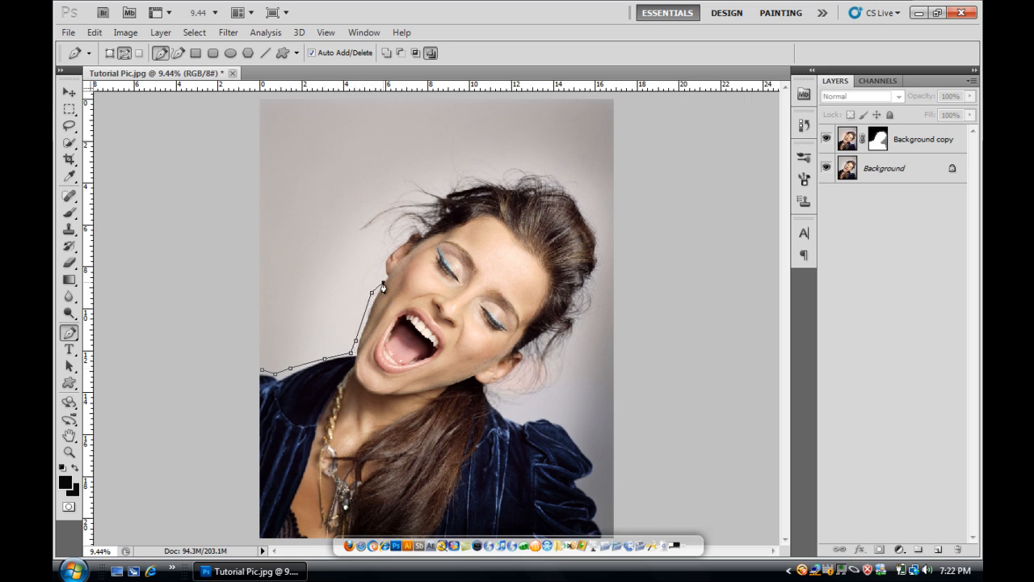
pyautogui.click(386, 257)
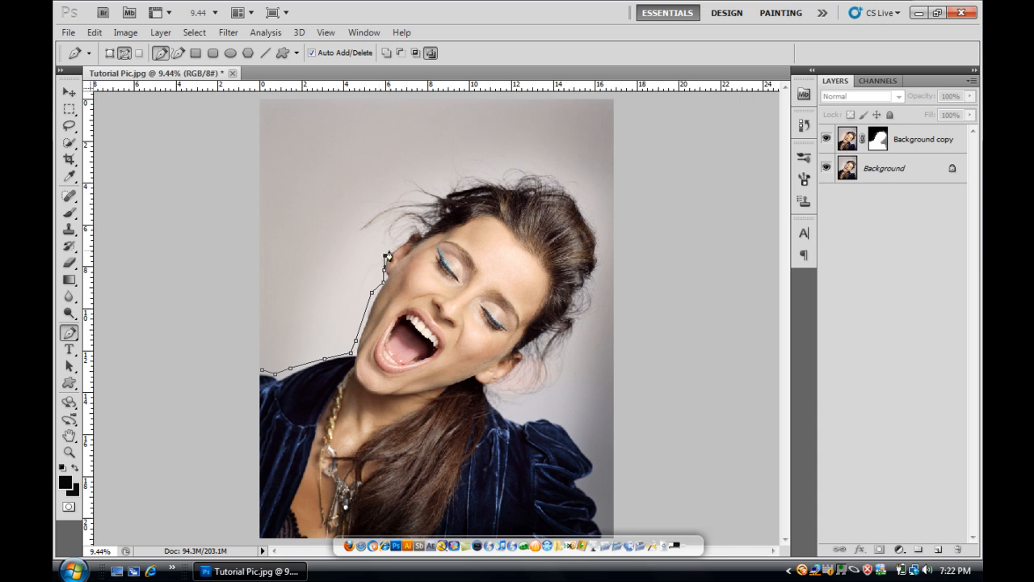
pyautogui.click(408, 234)
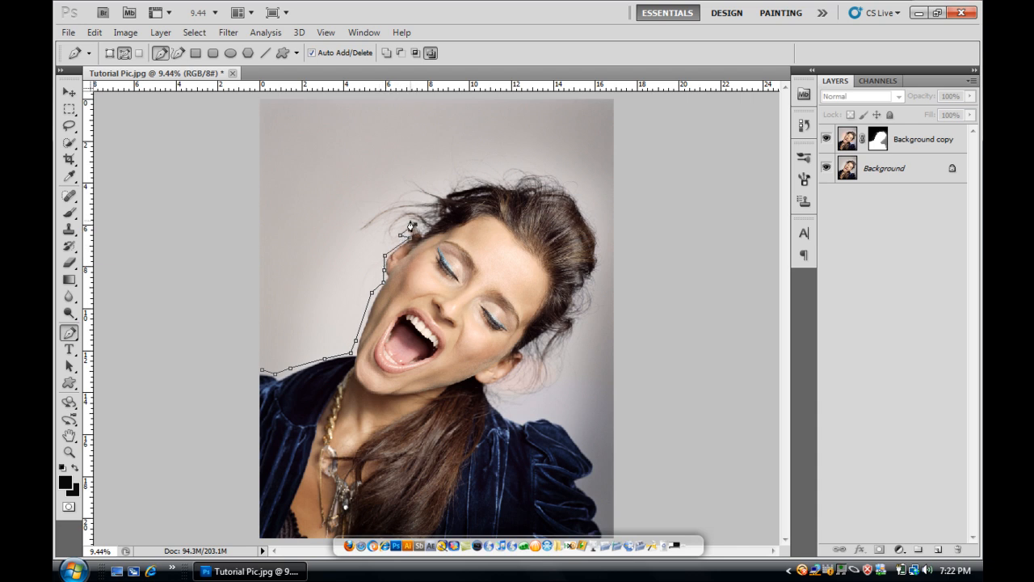
pyautogui.click(428, 200)
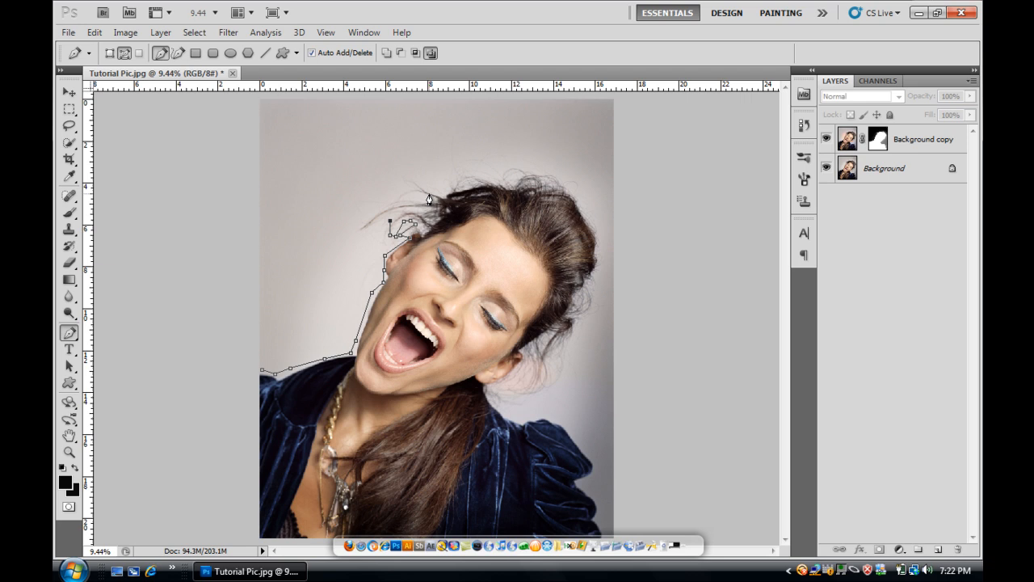
# Delete the traced path, hide the Background layer, and zoom in to inspect the hair edges.
pyautogui.rightClick(429, 198)
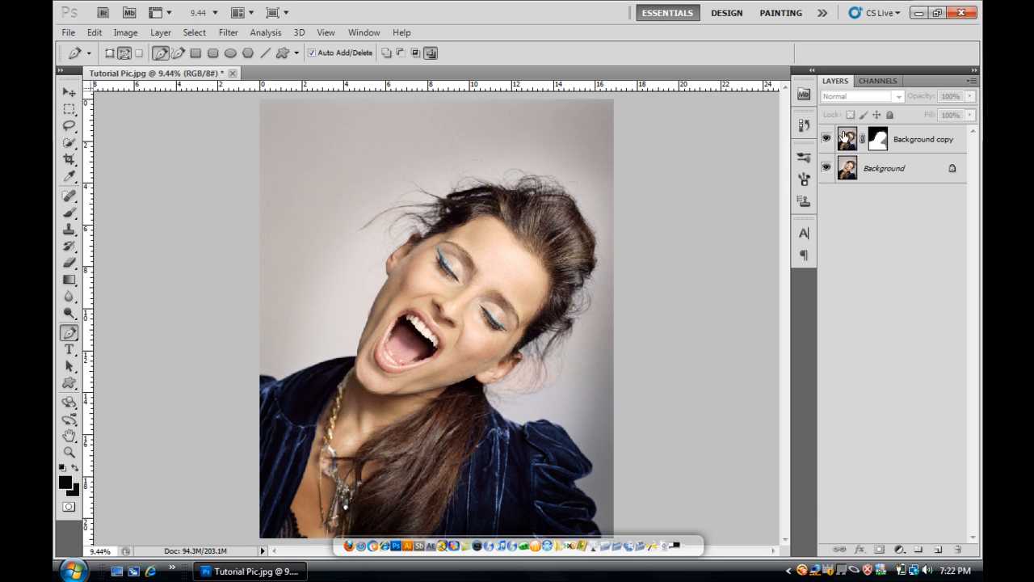
pyautogui.click(826, 168)
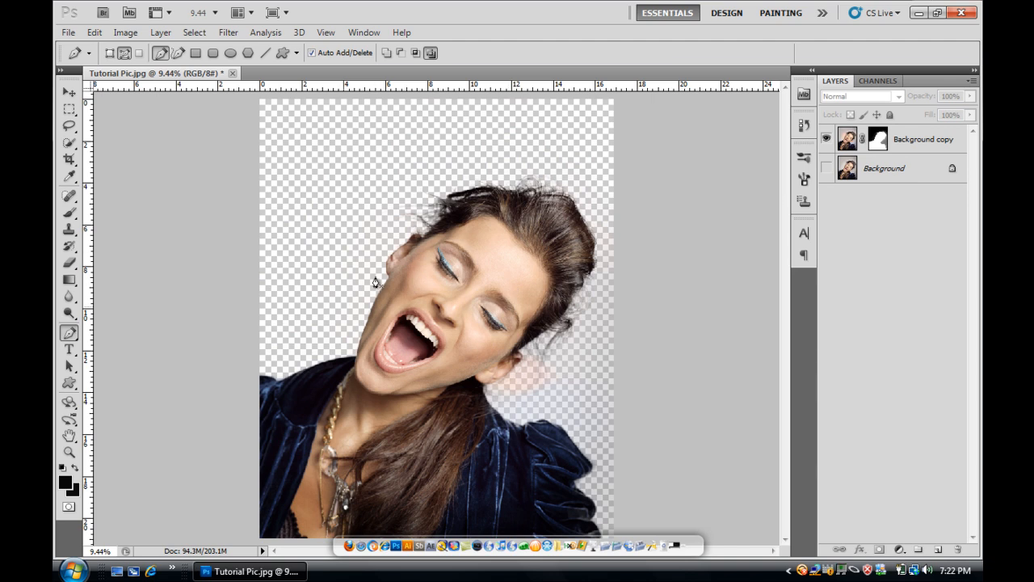
pyautogui.moveTo(384, 283)
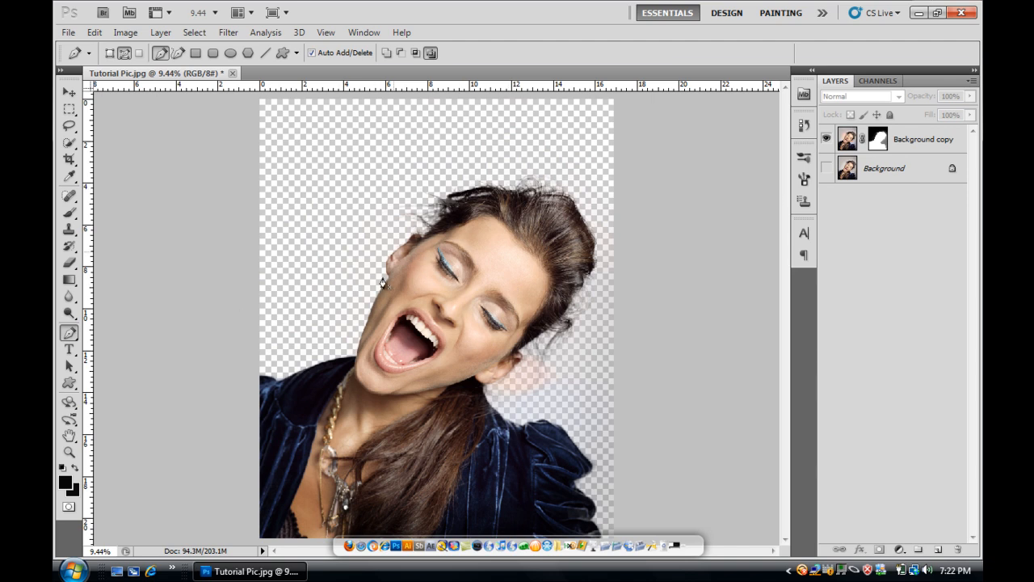
pyautogui.moveTo(257, 252)
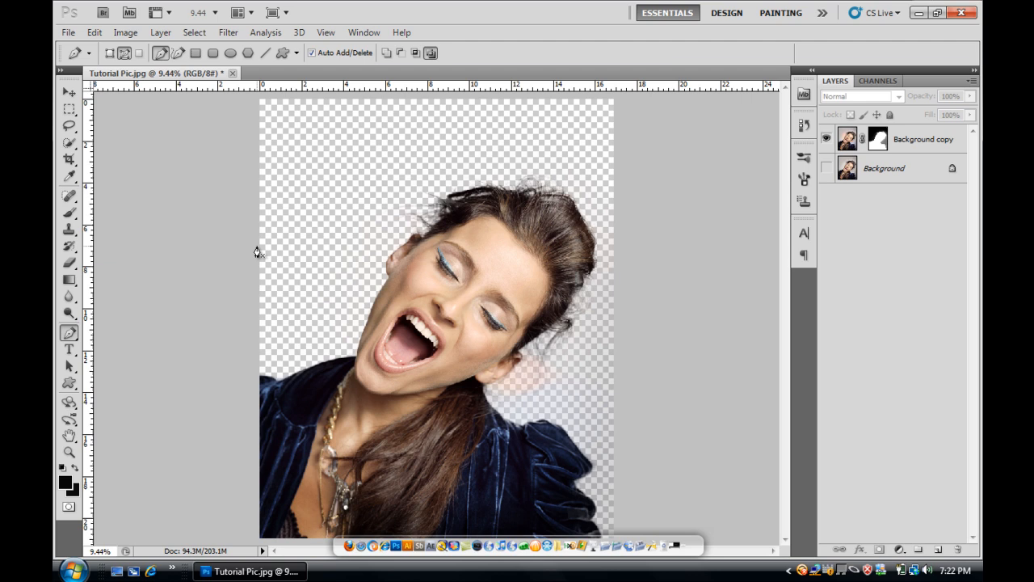
pyautogui.moveTo(68, 89)
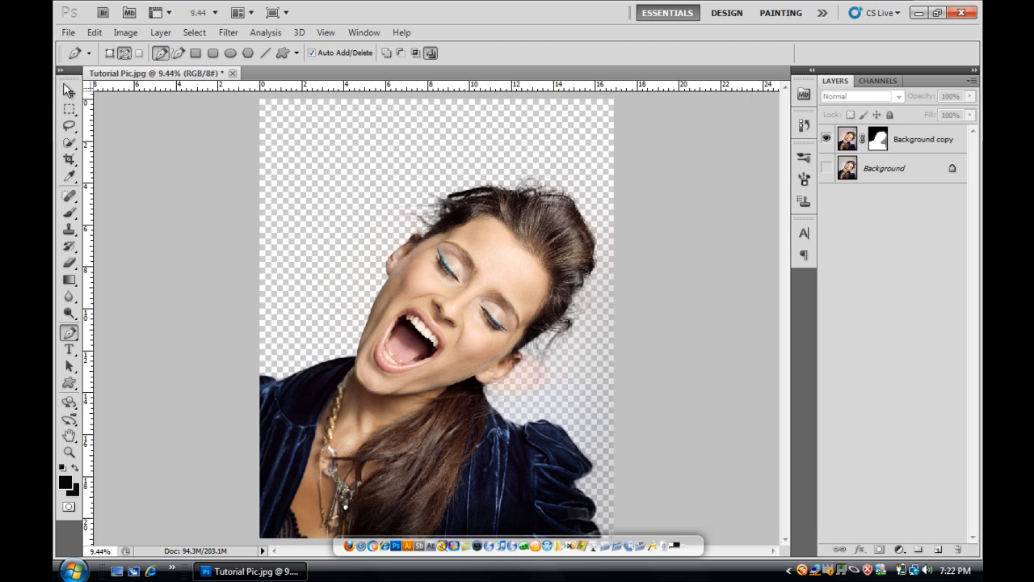
pyautogui.click(68, 92)
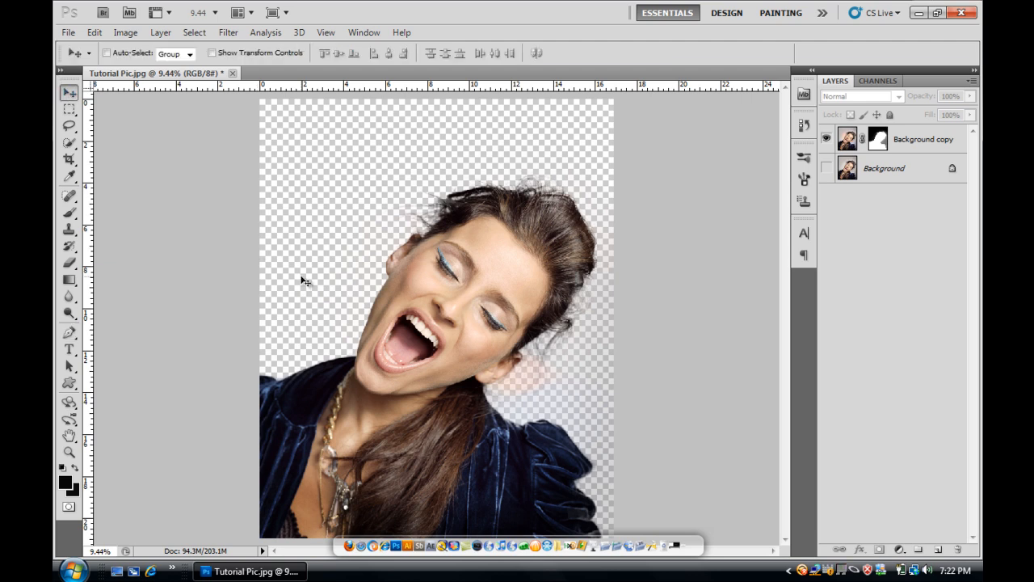
pyautogui.click(69, 453)
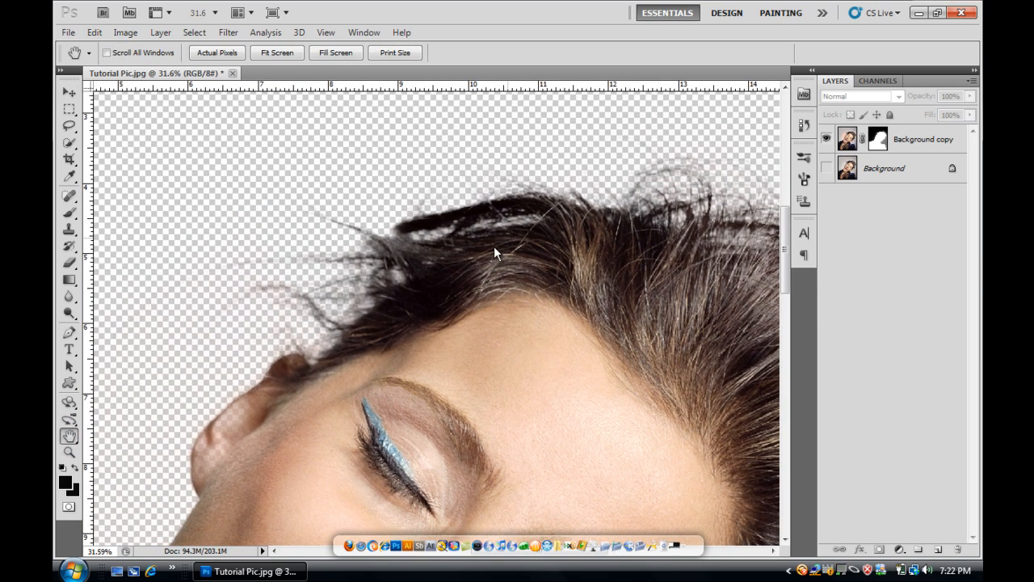
pyautogui.moveTo(497, 254); pyautogui.dragTo(461, 281)
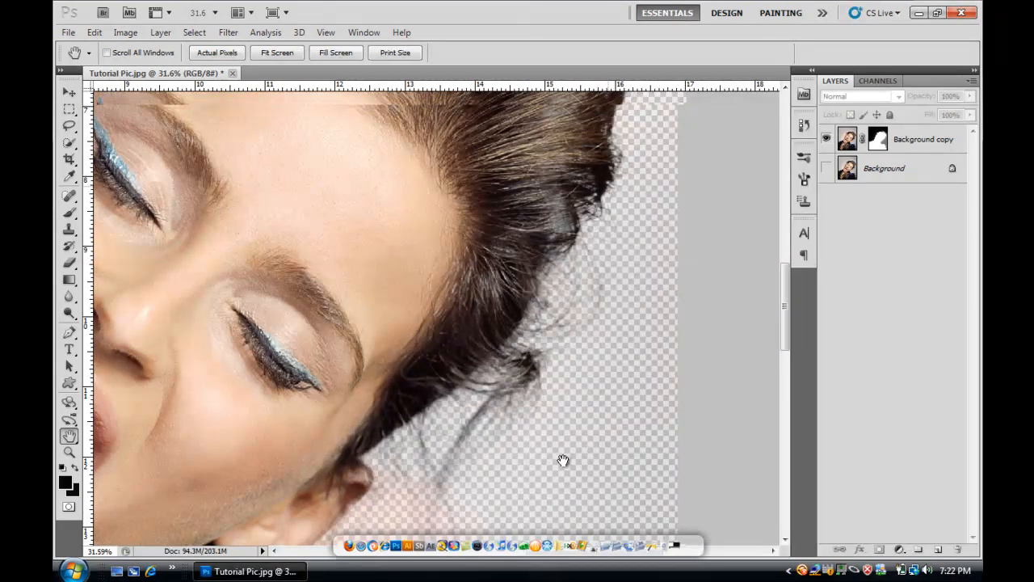
pyautogui.moveTo(563, 461); pyautogui.dragTo(575, 224)
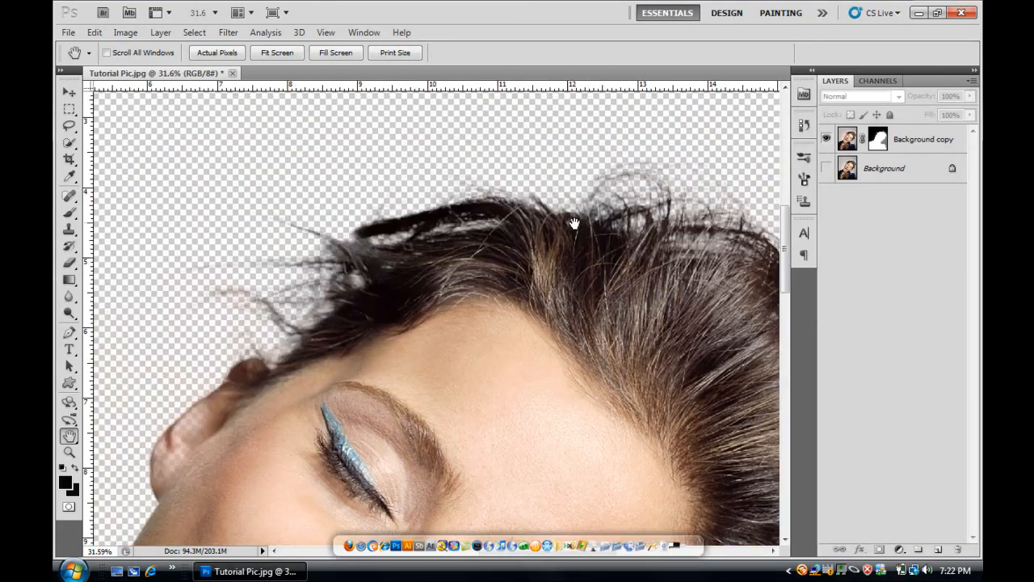
pyautogui.moveTo(574, 224); pyautogui.dragTo(524, 223)
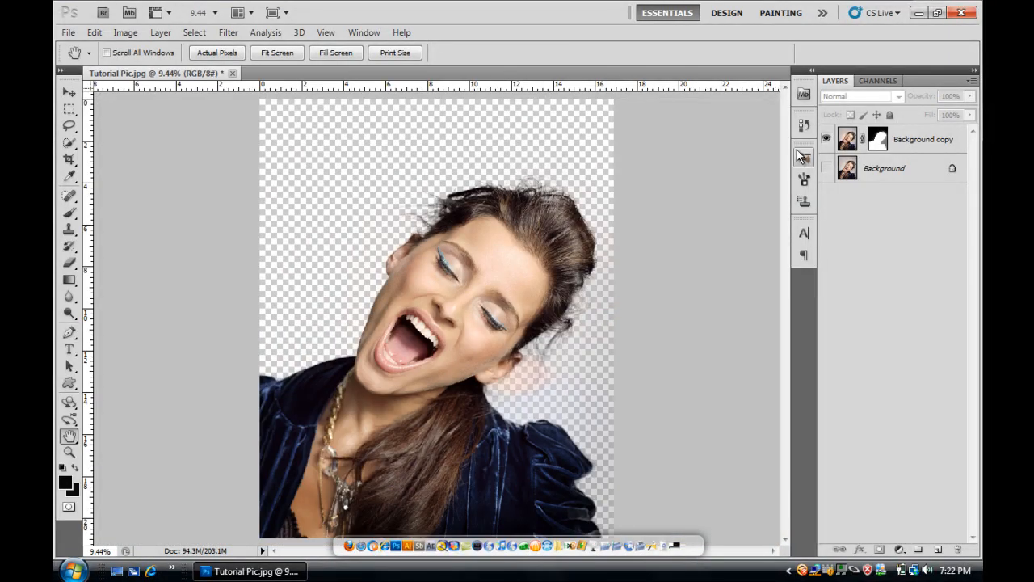
pyautogui.moveTo(928, 137)
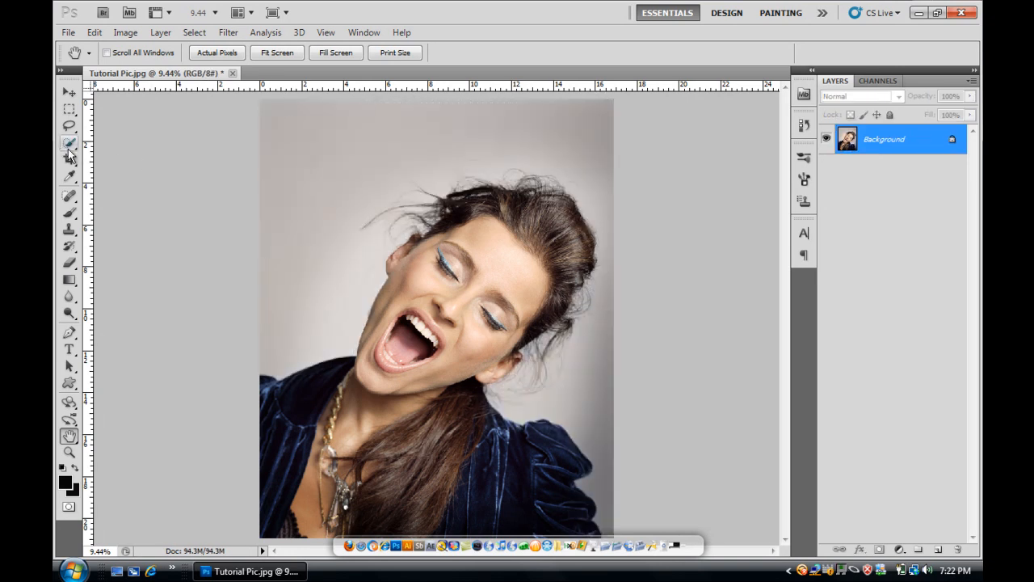
# Remove the Background copy layer, keeping only the grey-backdrop Background, and choose the Lasso tool.
pyautogui.click(68, 125)
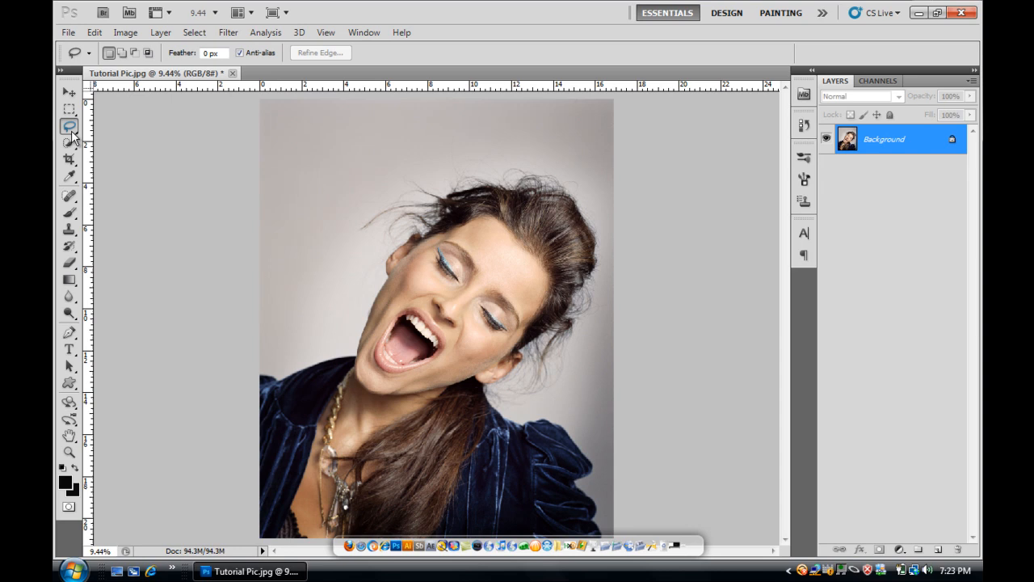
pyautogui.moveTo(68, 126)
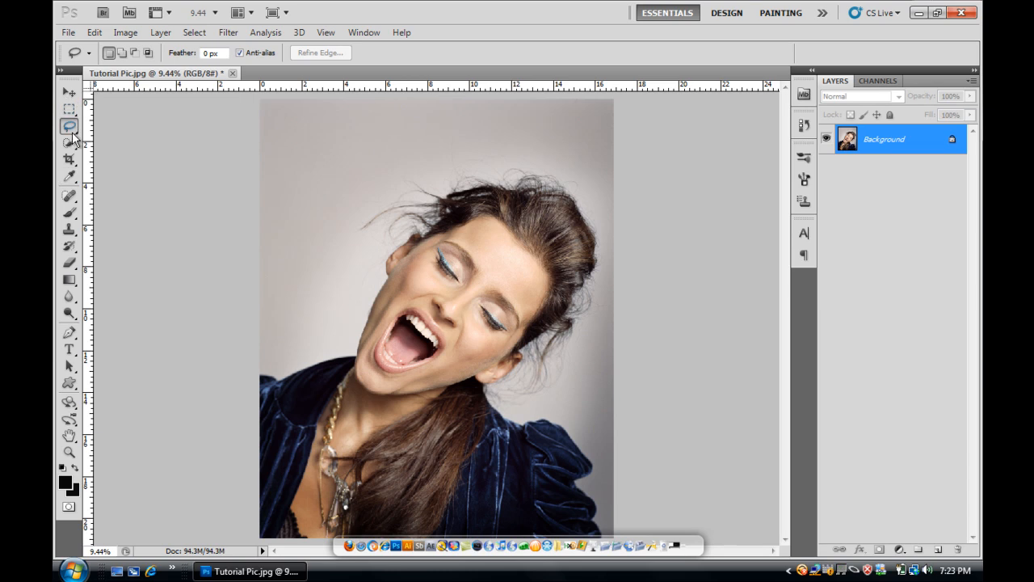
pyautogui.moveTo(69, 144)
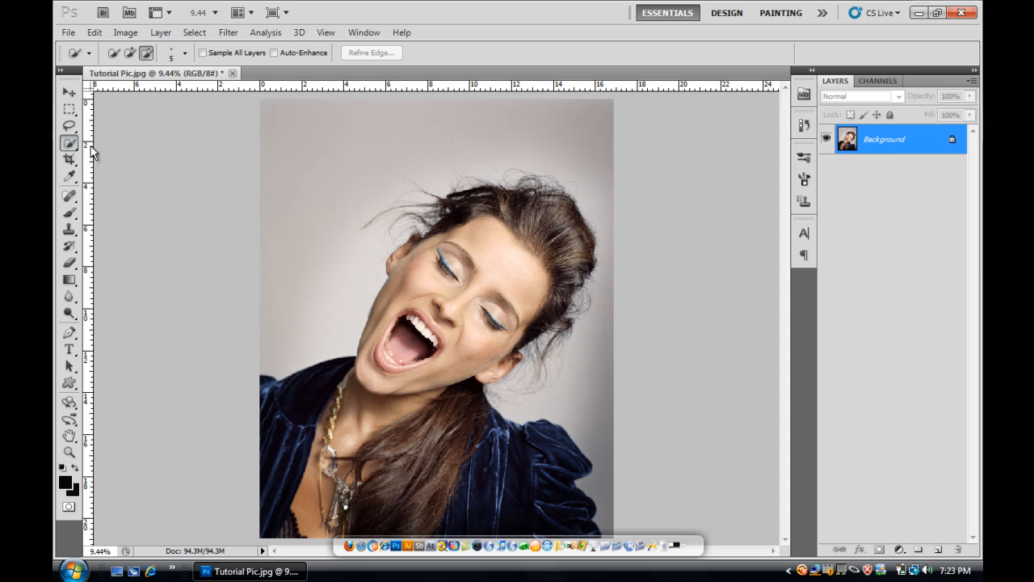
pyautogui.moveTo(87, 158)
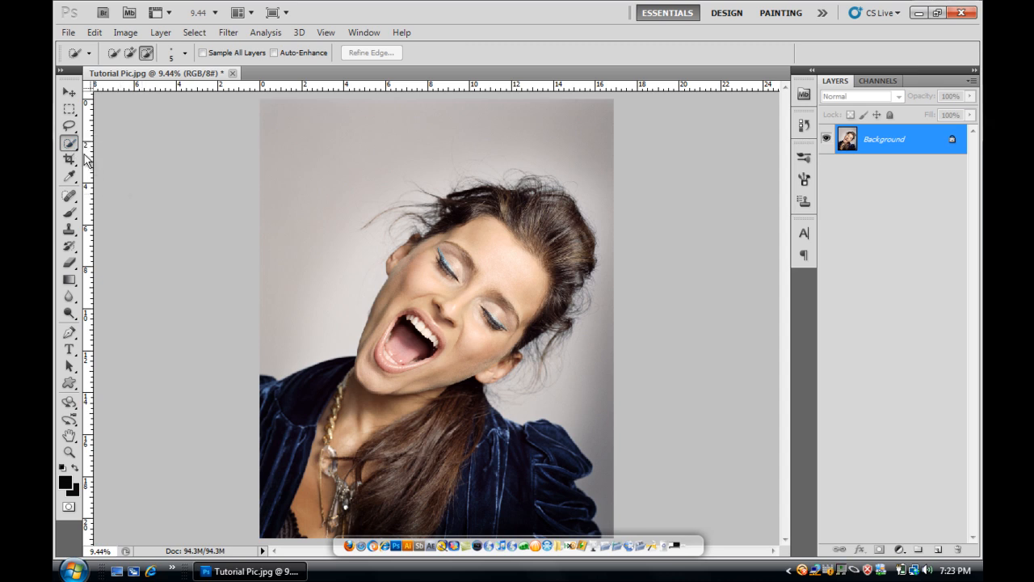
pyautogui.click(68, 126)
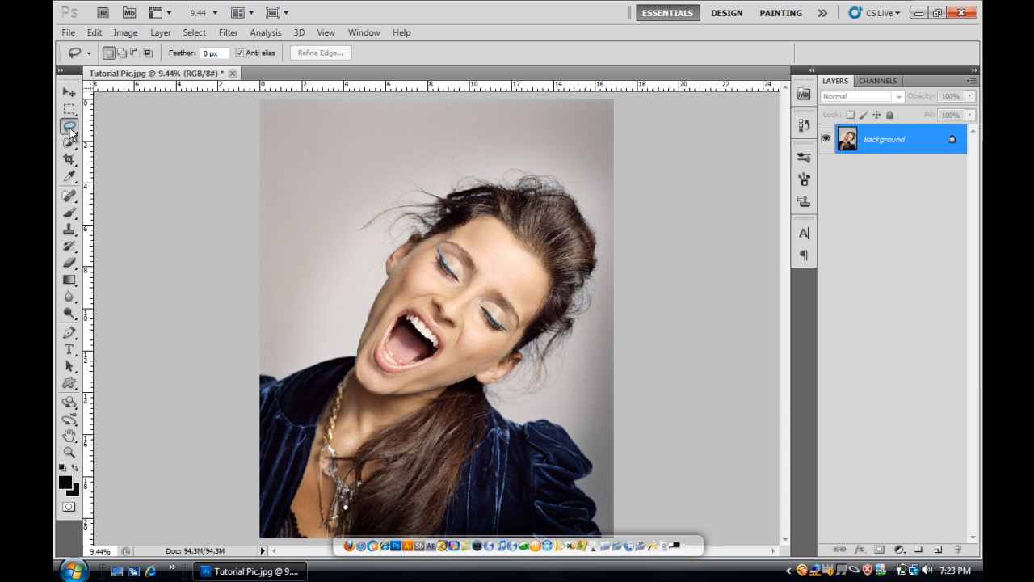
# Activate the Lasso tool over the portrait for a rough head, hair and shoulders selection.
pyautogui.click(68, 126)
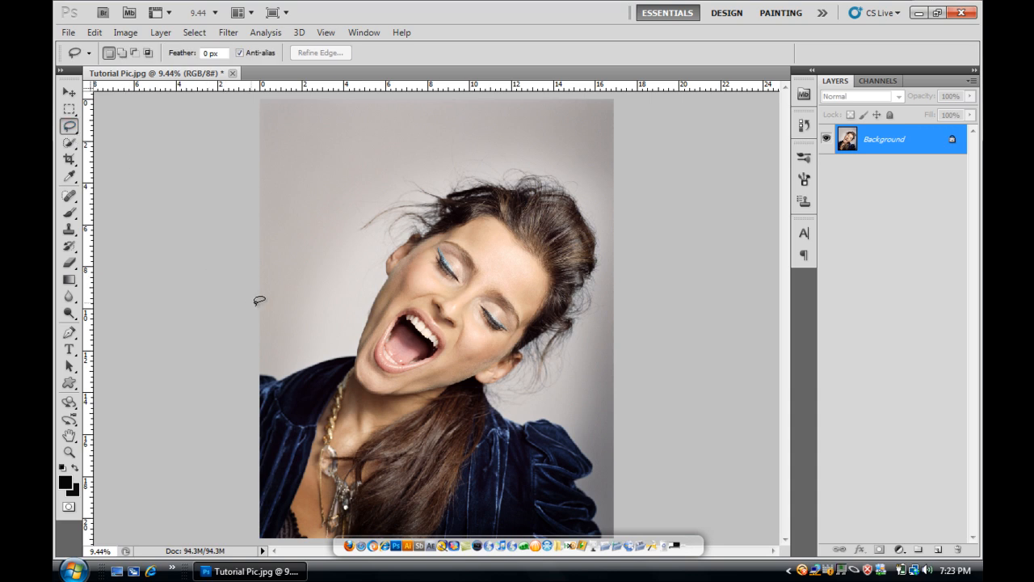
pyautogui.moveTo(264, 359)
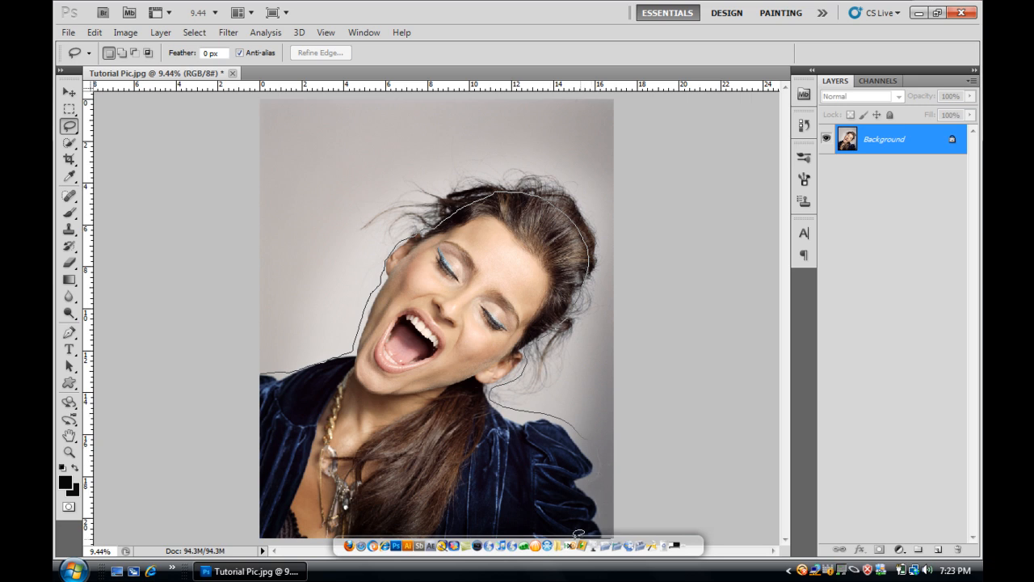
pyautogui.moveTo(299, 533)
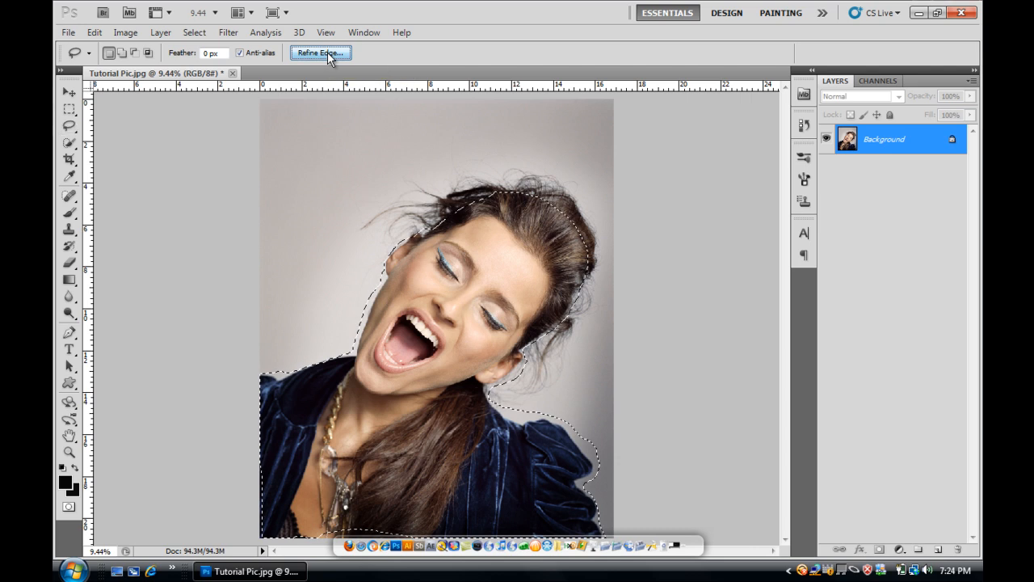
# Open Refine Edge, try each View preview mode, and settle on On White.
pyautogui.click(320, 53)
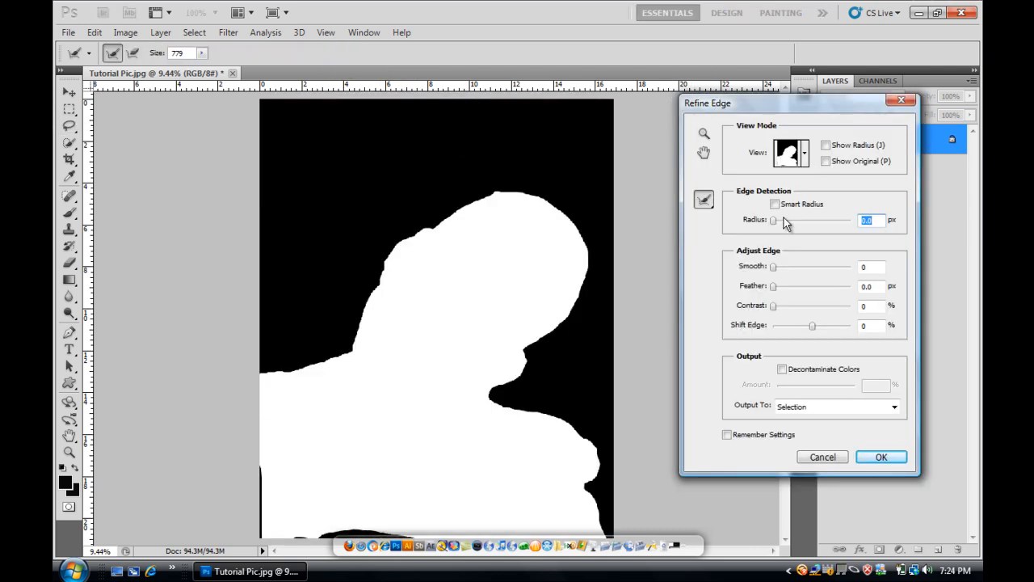
pyautogui.moveTo(826, 144)
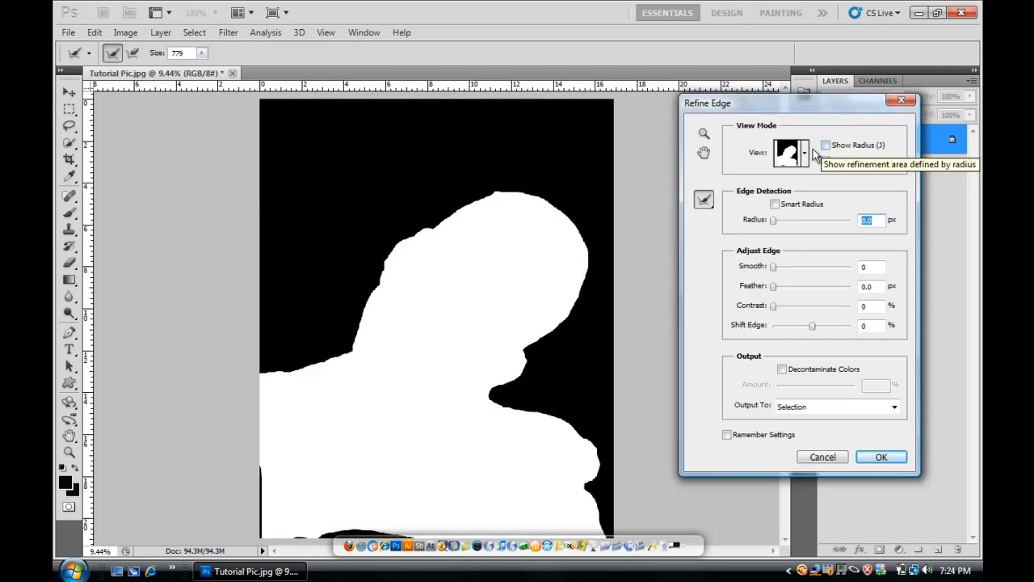
pyautogui.click(804, 152)
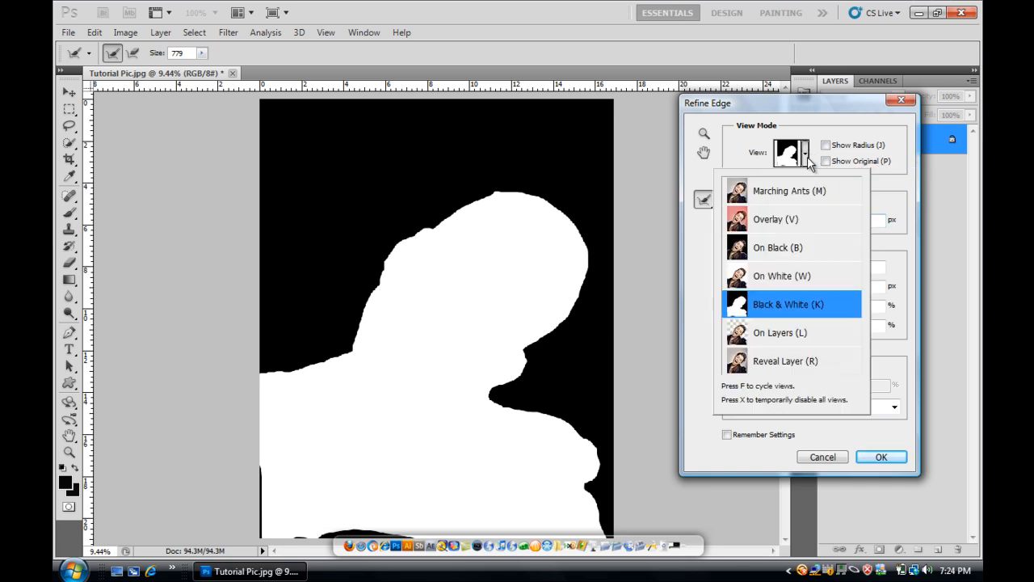
pyautogui.click(788, 191)
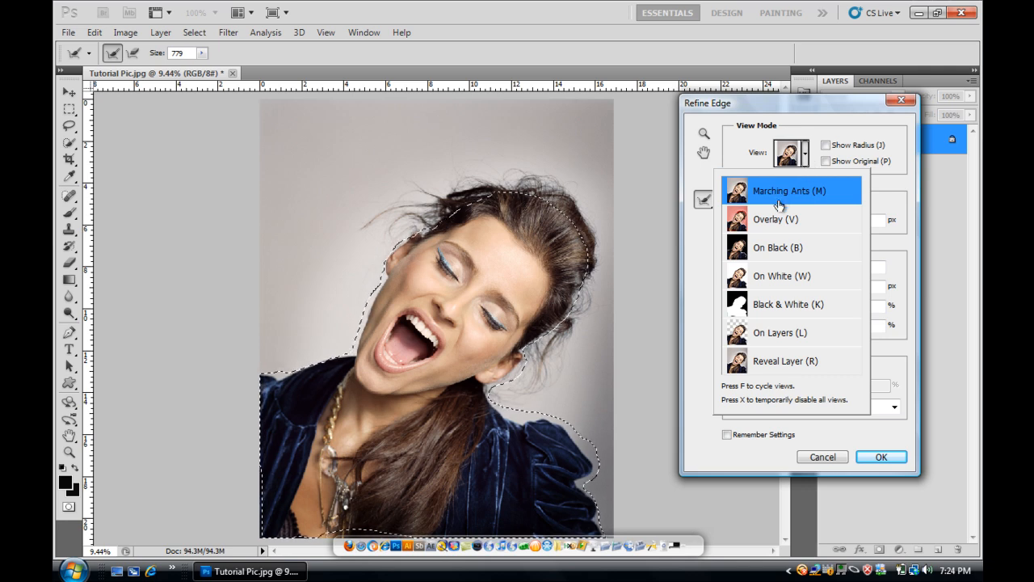
pyautogui.click(776, 219)
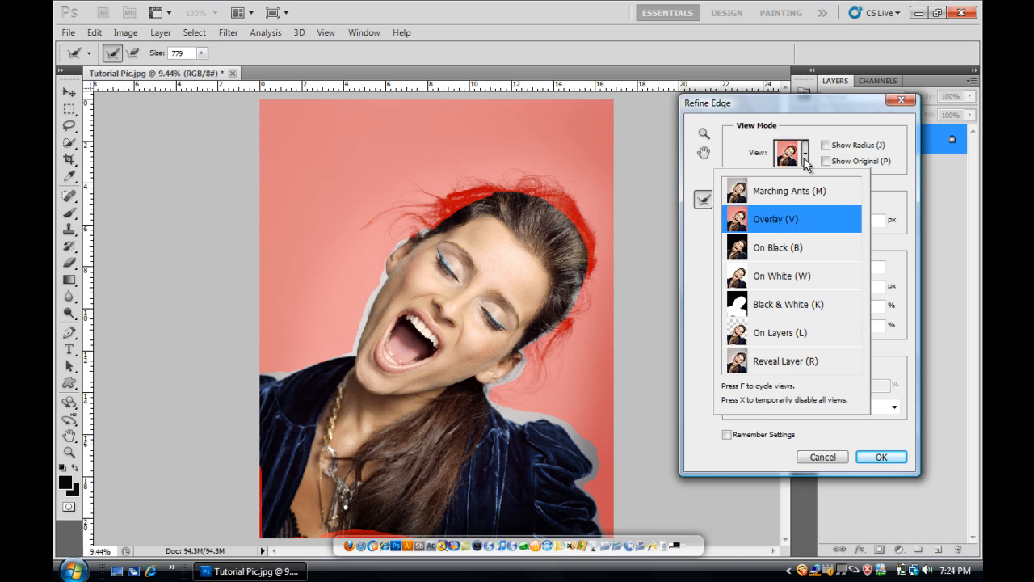
pyautogui.click(778, 248)
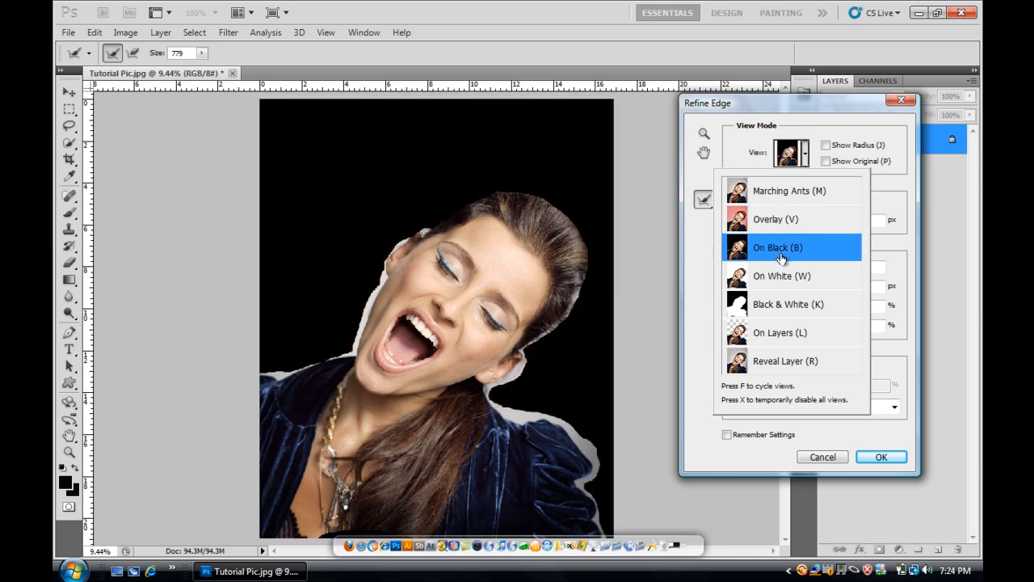
pyautogui.click(781, 276)
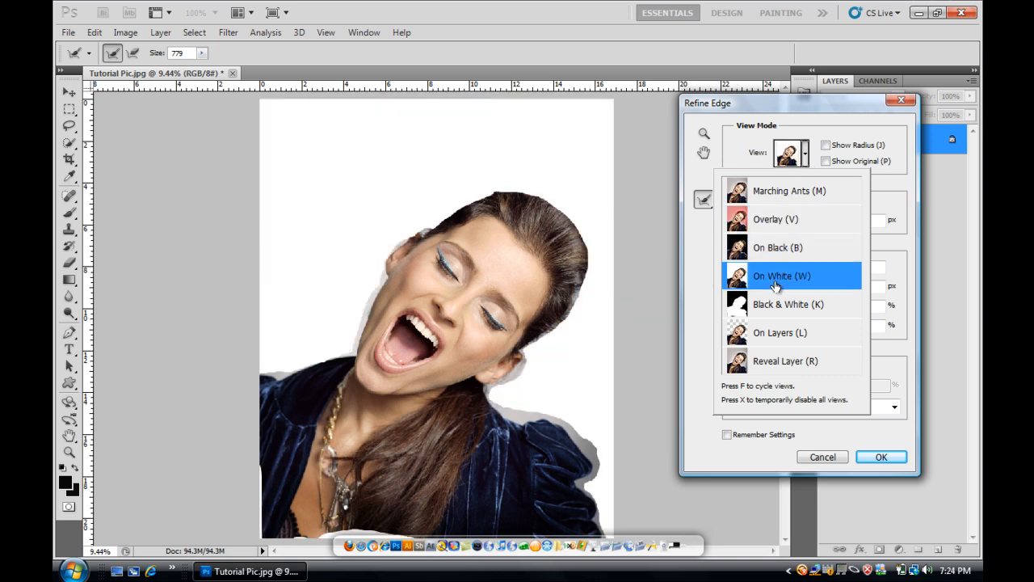
pyautogui.click(788, 304)
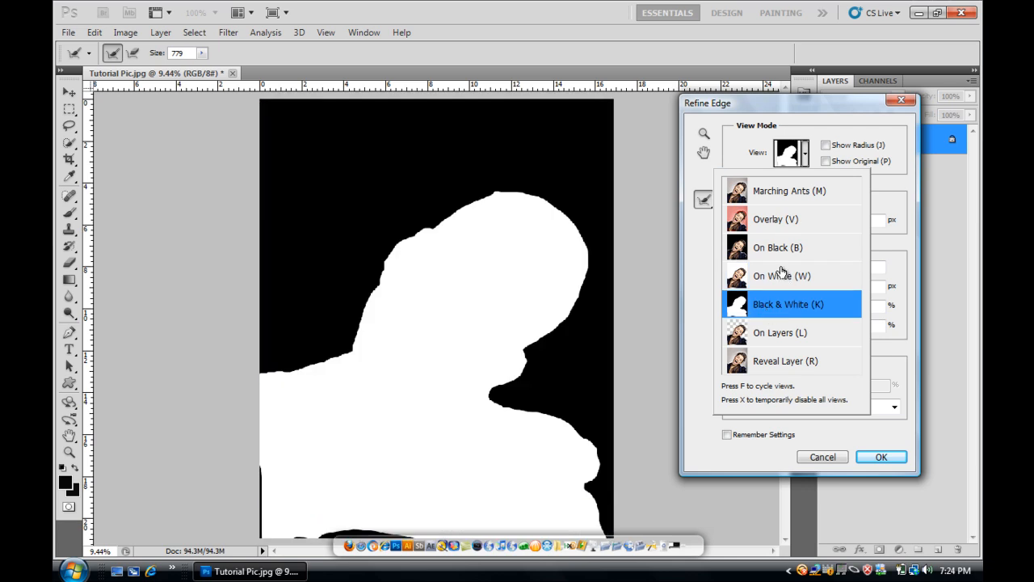
pyautogui.click(778, 247)
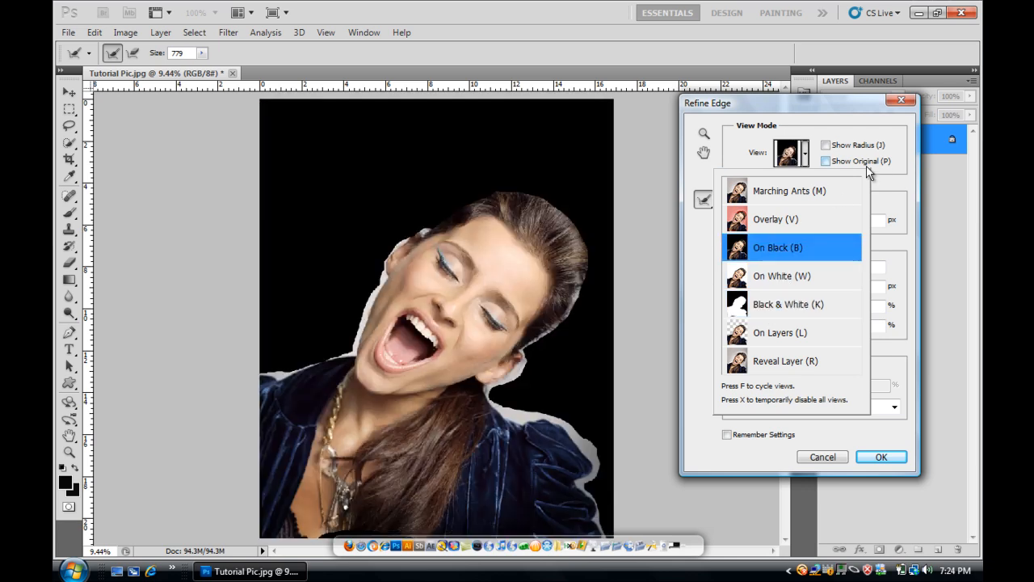
pyautogui.click(782, 276)
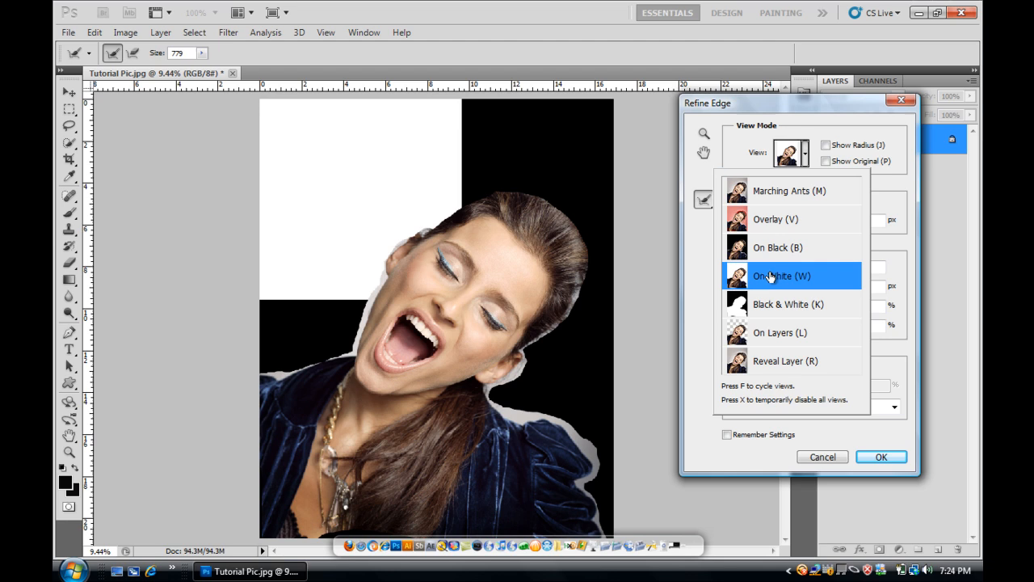
pyautogui.click(782, 275)
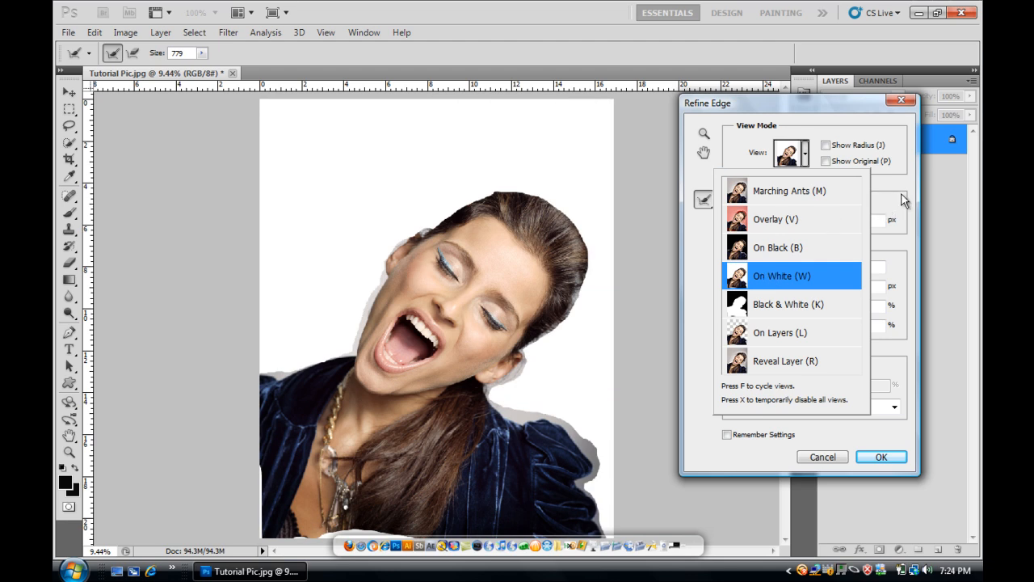
pyautogui.click(782, 275)
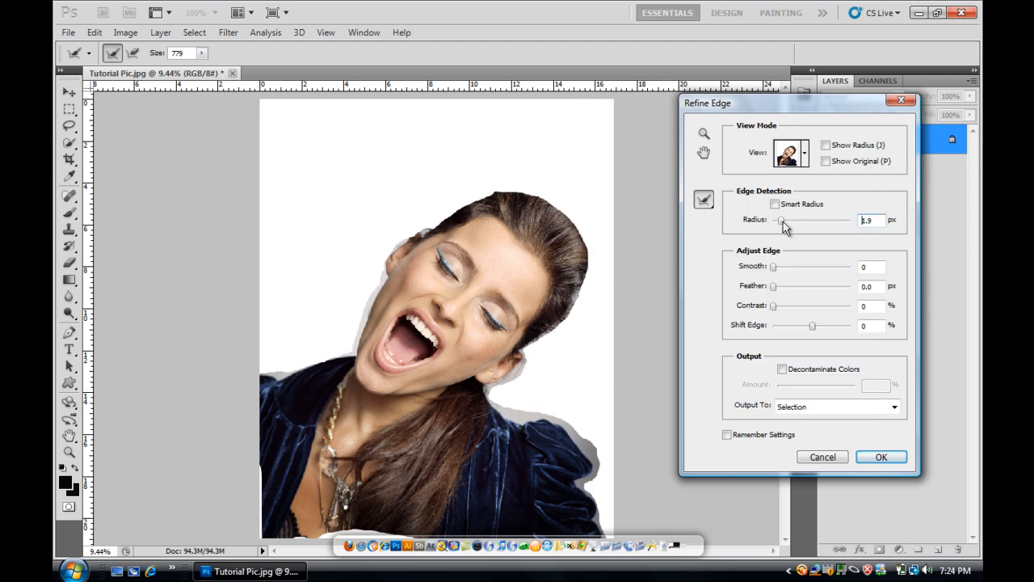
# Set the Edge Detection radius to 45.5 px and enable Smart Radius.
pyautogui.moveTo(782, 220); pyautogui.dragTo(819, 220)
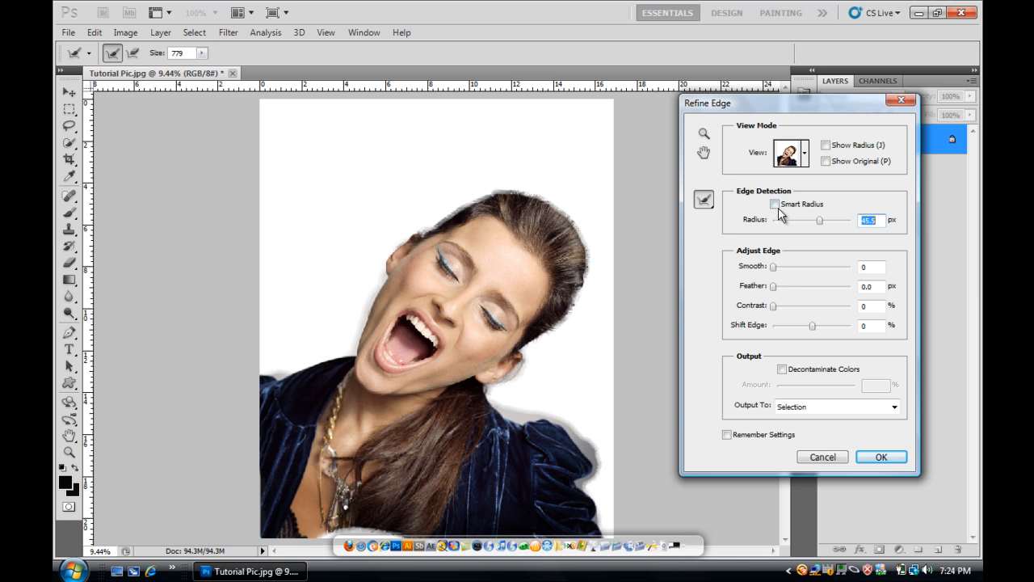
pyautogui.click(774, 204)
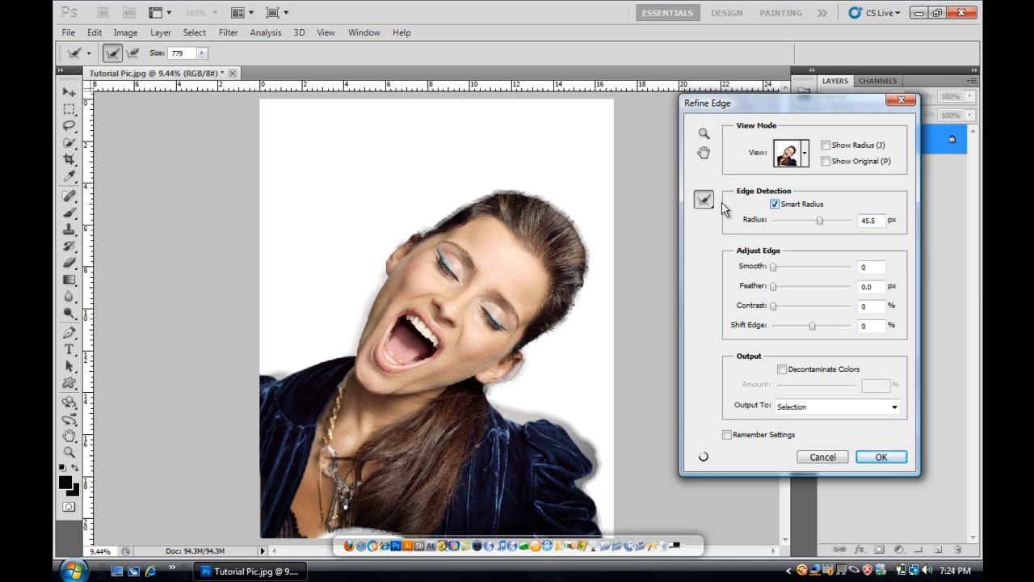
pyautogui.moveTo(821, 224)
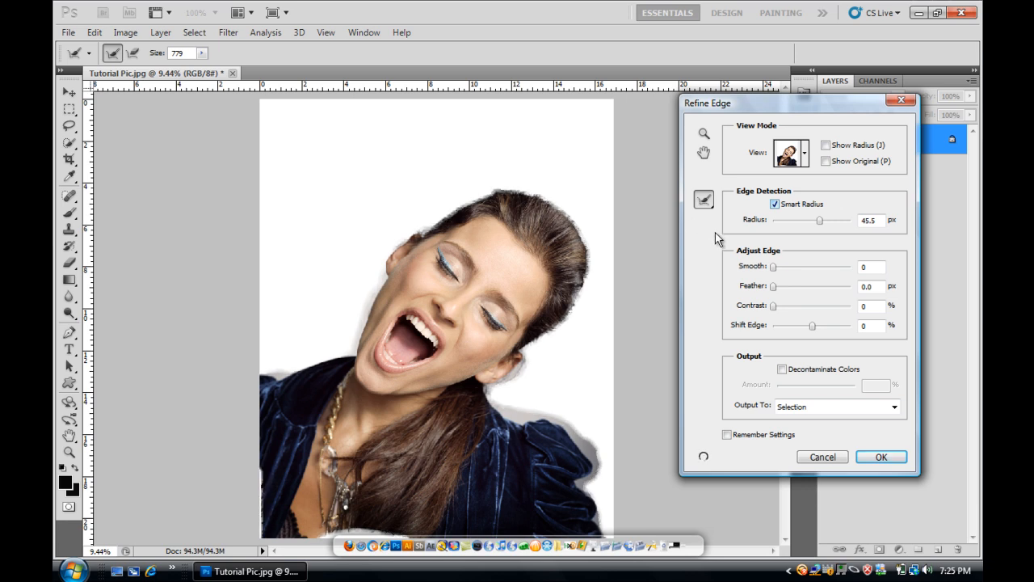
pyautogui.moveTo(694, 247)
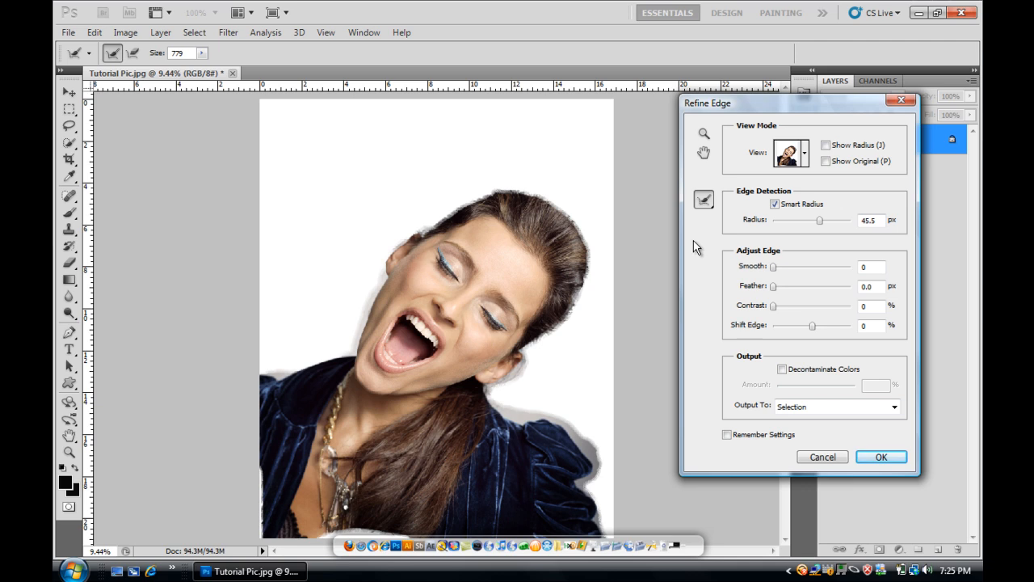
pyautogui.moveTo(760, 235)
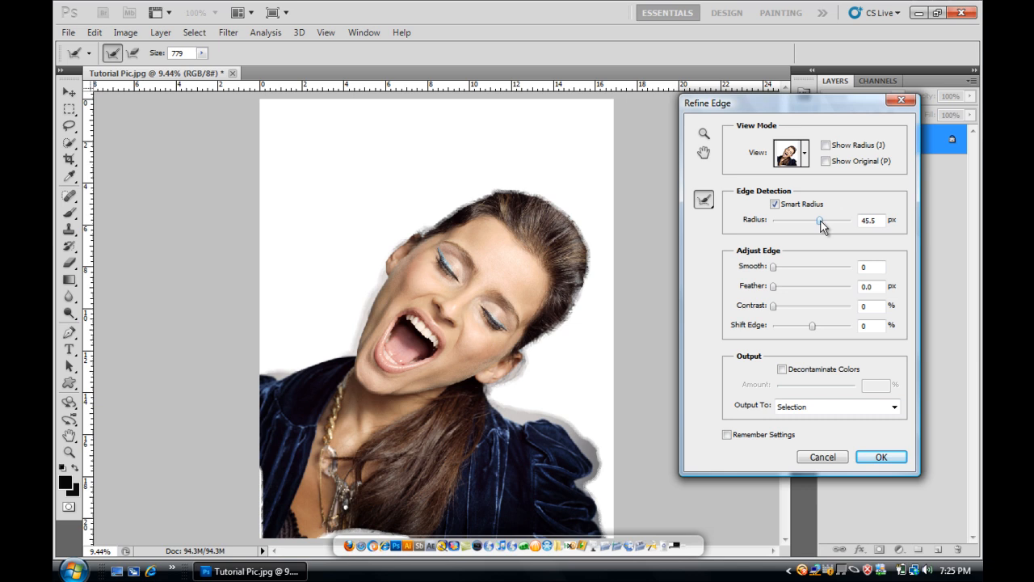
pyautogui.moveTo(273, 185)
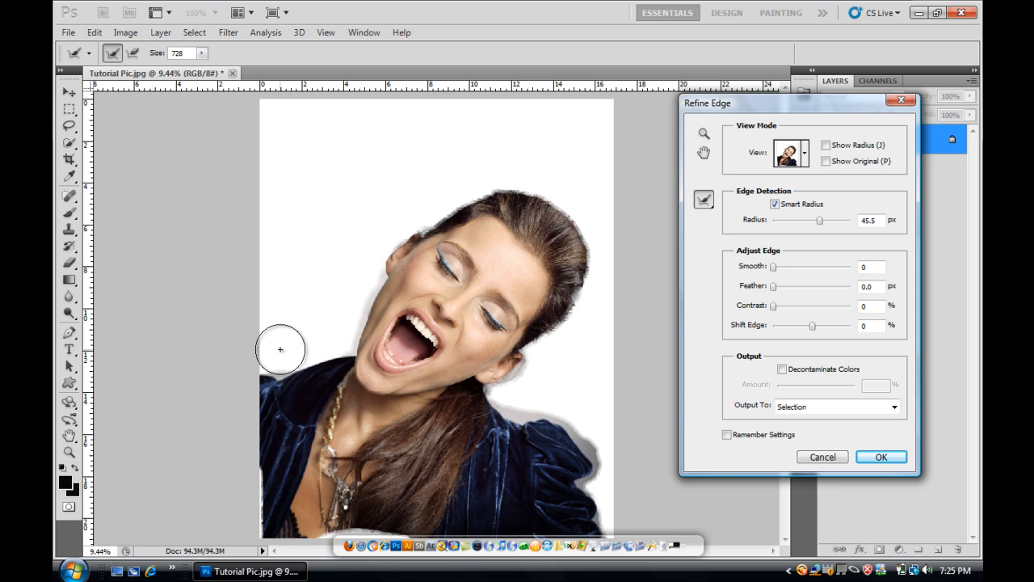
pyautogui.moveTo(305, 330)
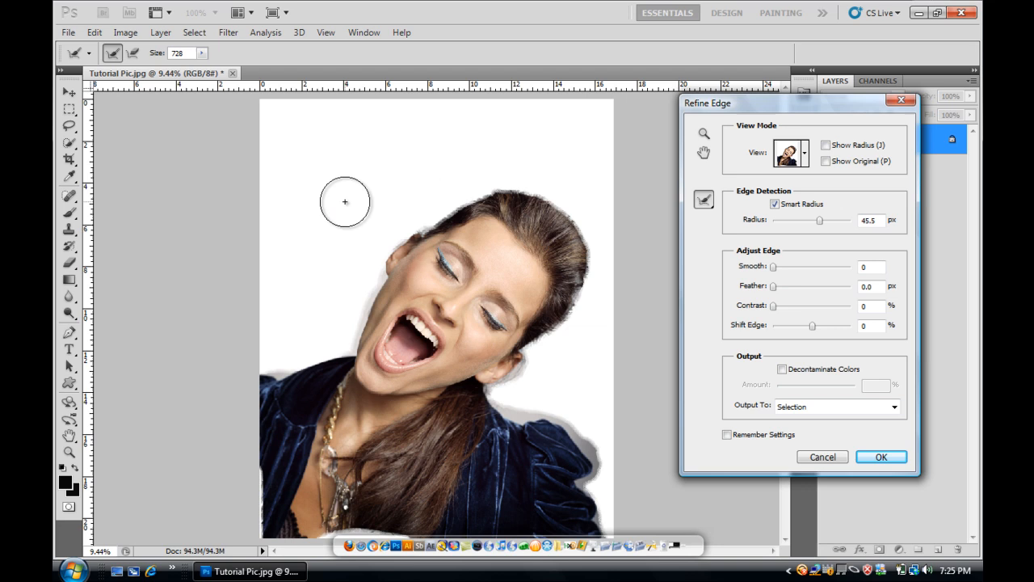
pyautogui.moveTo(347, 209)
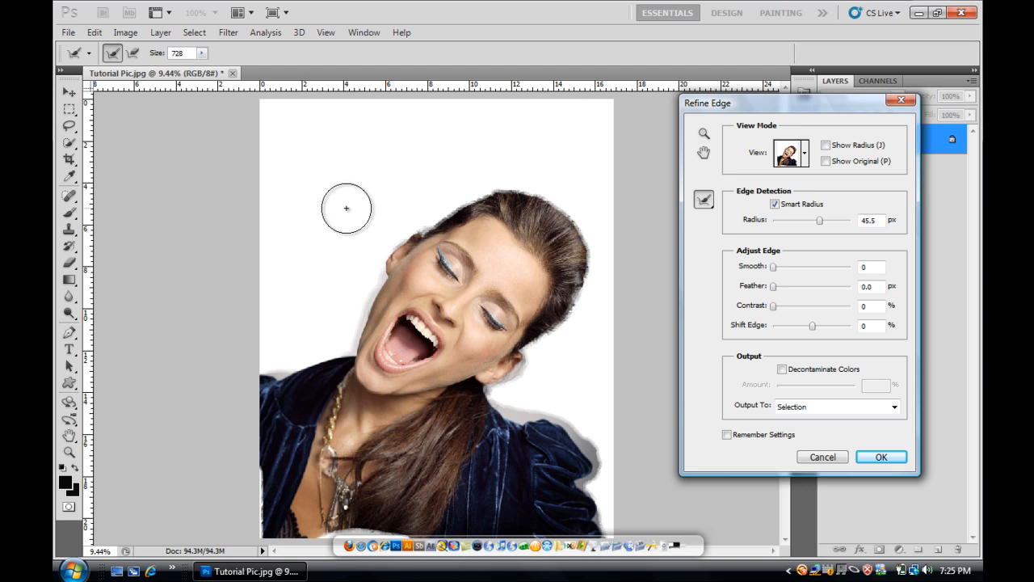
pyautogui.moveTo(351, 109)
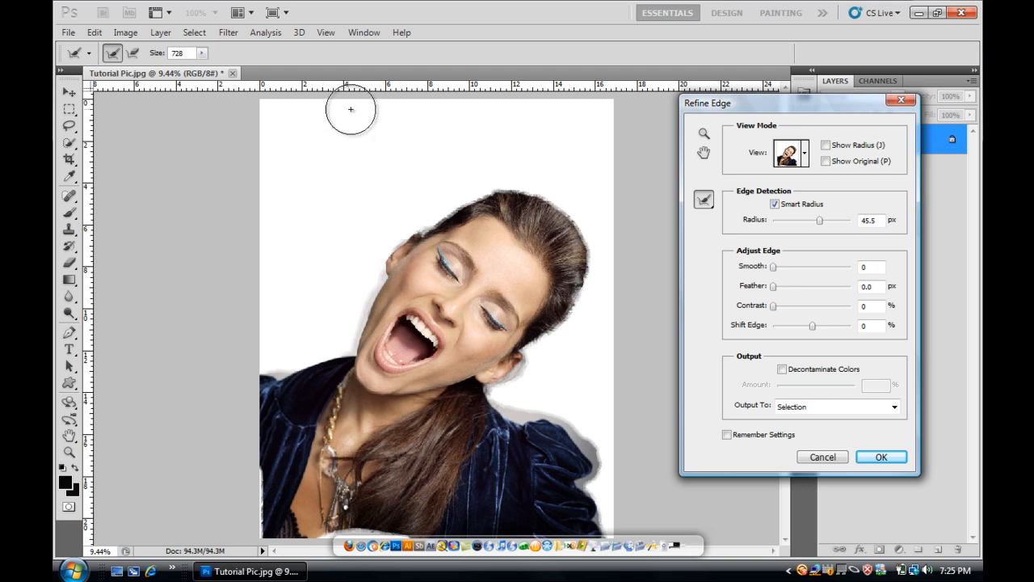
# Select the 45.5 px Radius value and reopen the View preview-mode list.
pyautogui.tripleClick(868, 220)
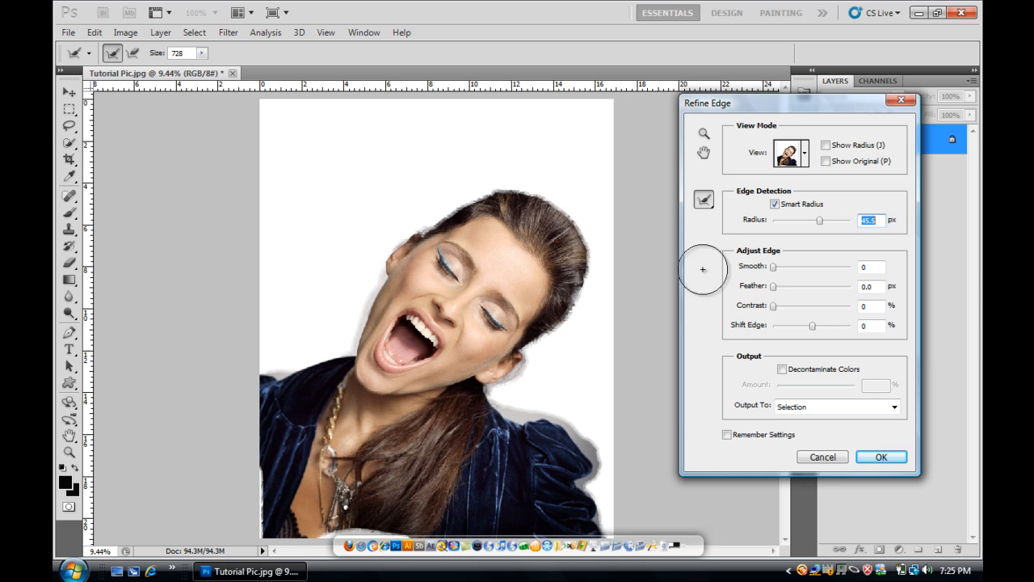
pyautogui.moveTo(303, 322)
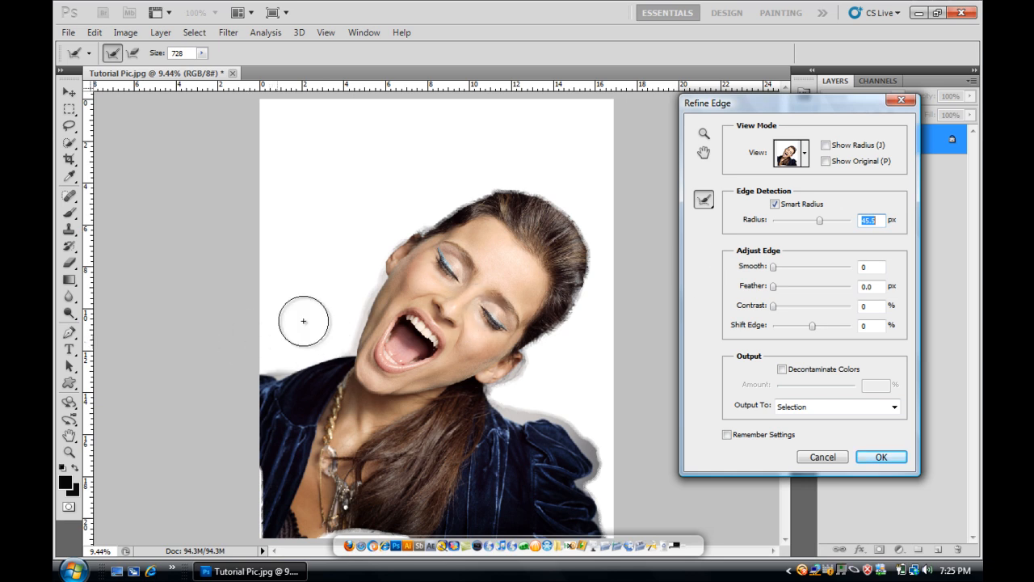
pyautogui.click(803, 153)
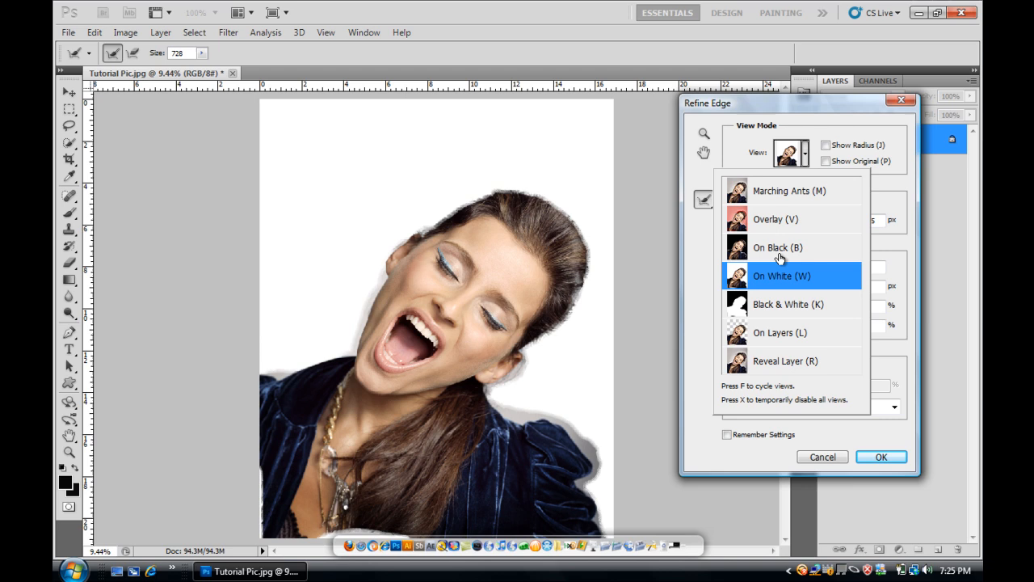
# Switch to Black & White view and brush Refine Radius over the right and top hair edges.
pyautogui.click(788, 304)
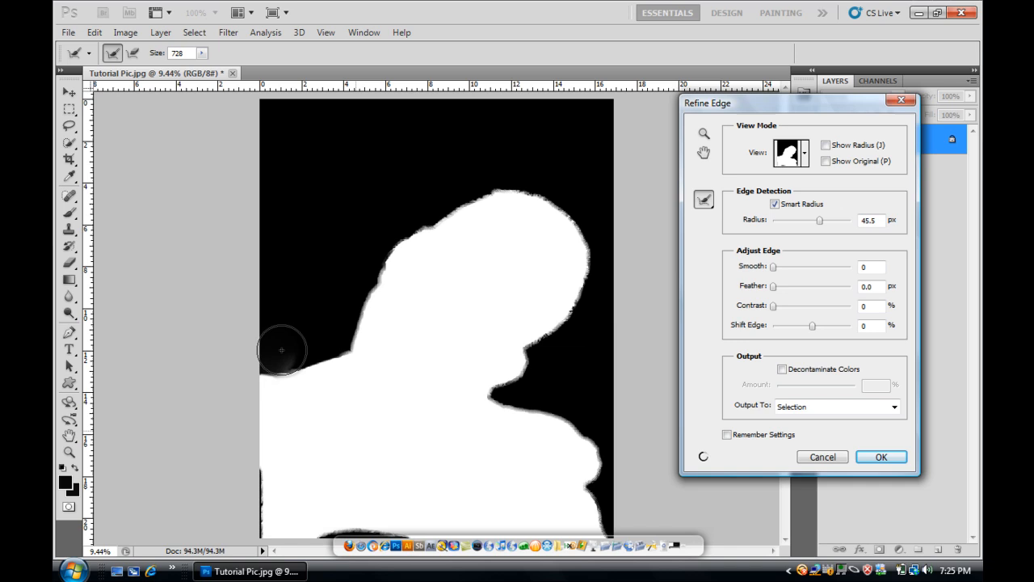
pyautogui.moveTo(289, 346)
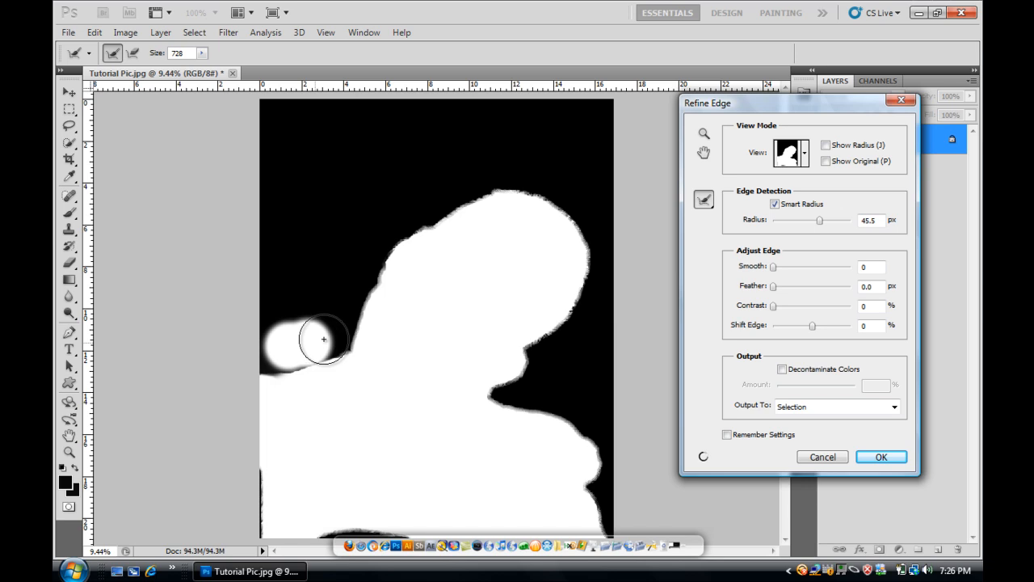
pyautogui.moveTo(331, 336)
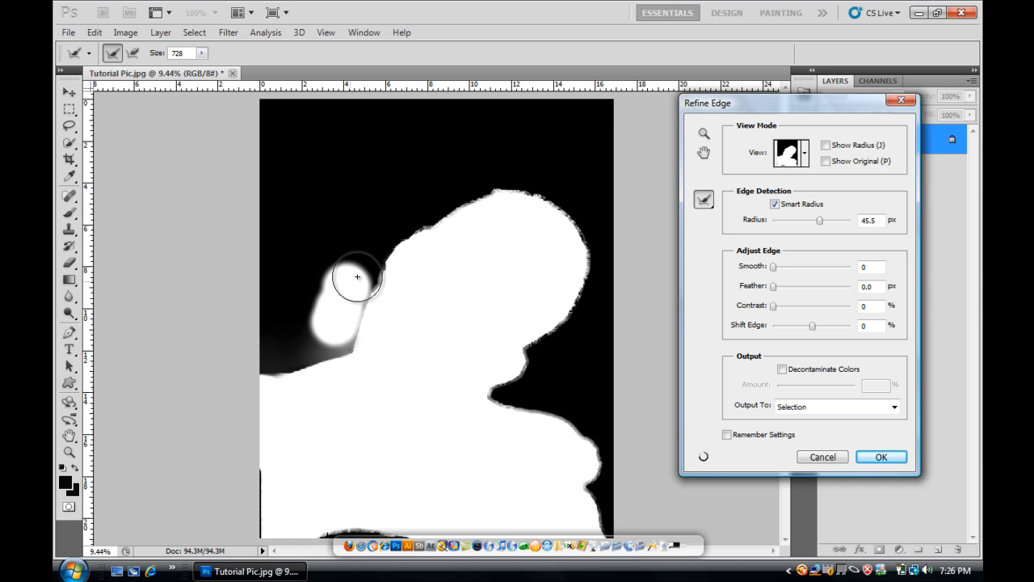
pyautogui.moveTo(361, 260)
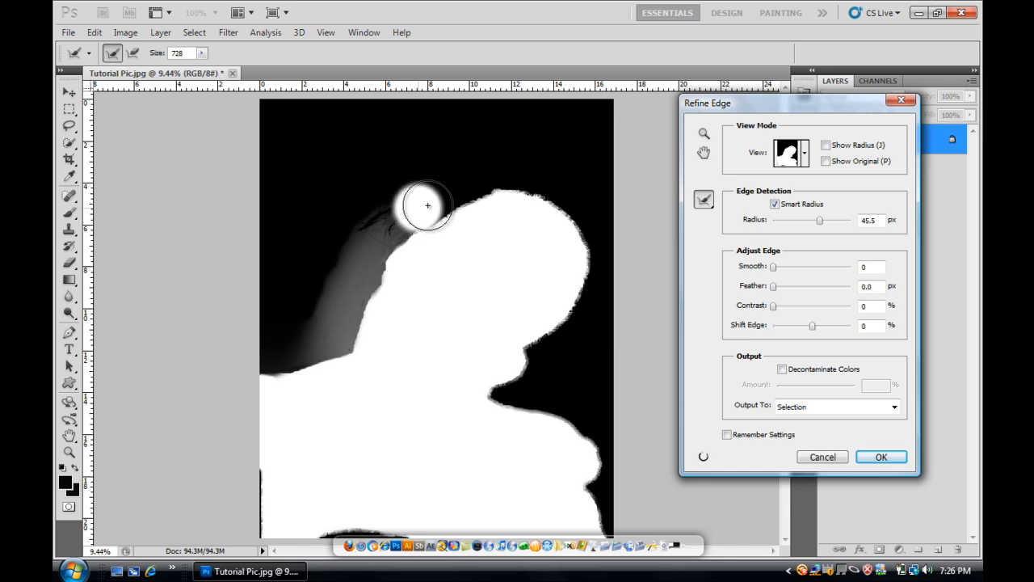
pyautogui.moveTo(433, 196)
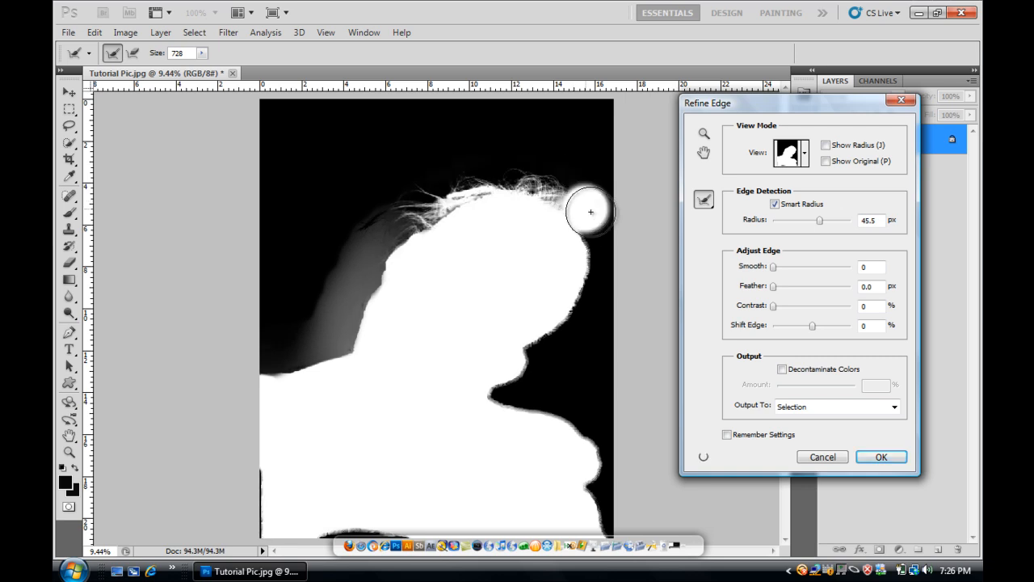
pyautogui.moveTo(589, 212); pyautogui.dragTo(598, 243)
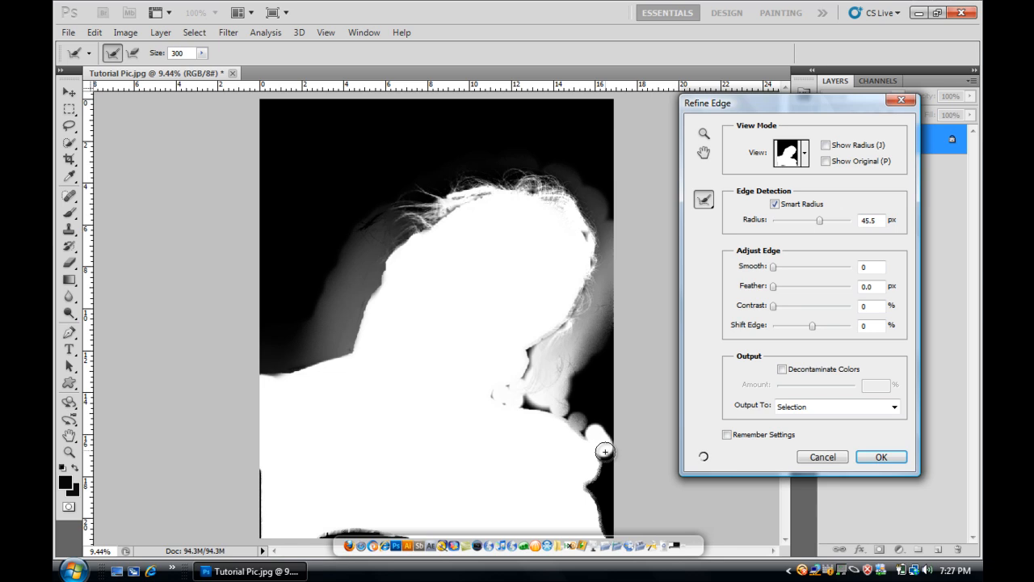
pyautogui.moveTo(590, 487)
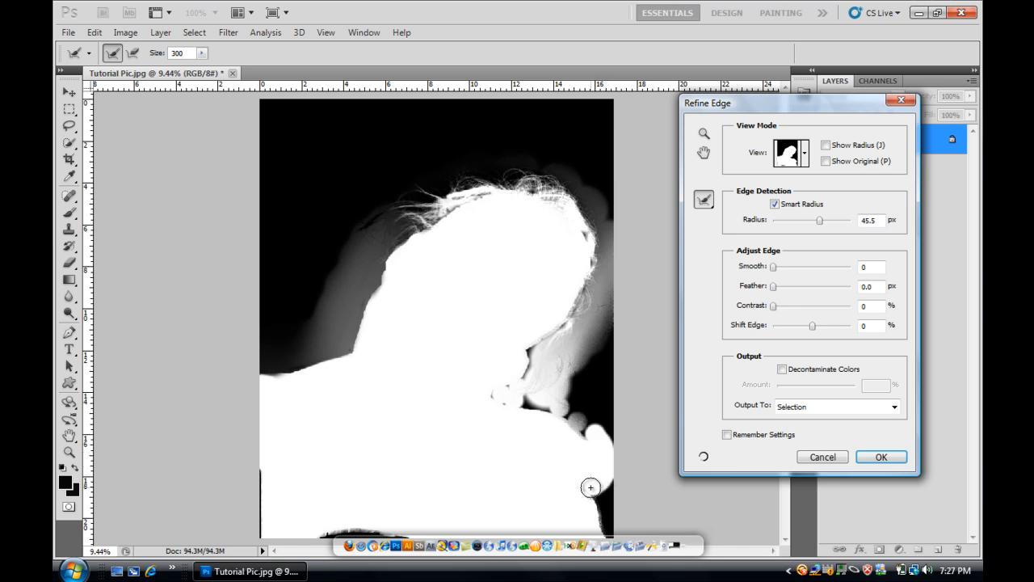
pyautogui.moveTo(608, 530)
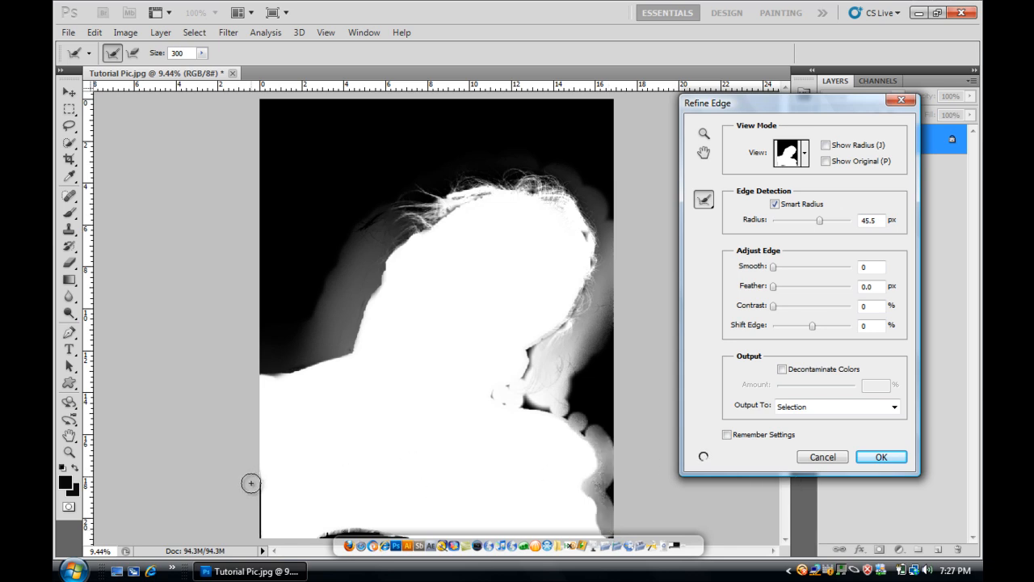
pyautogui.moveTo(341, 529)
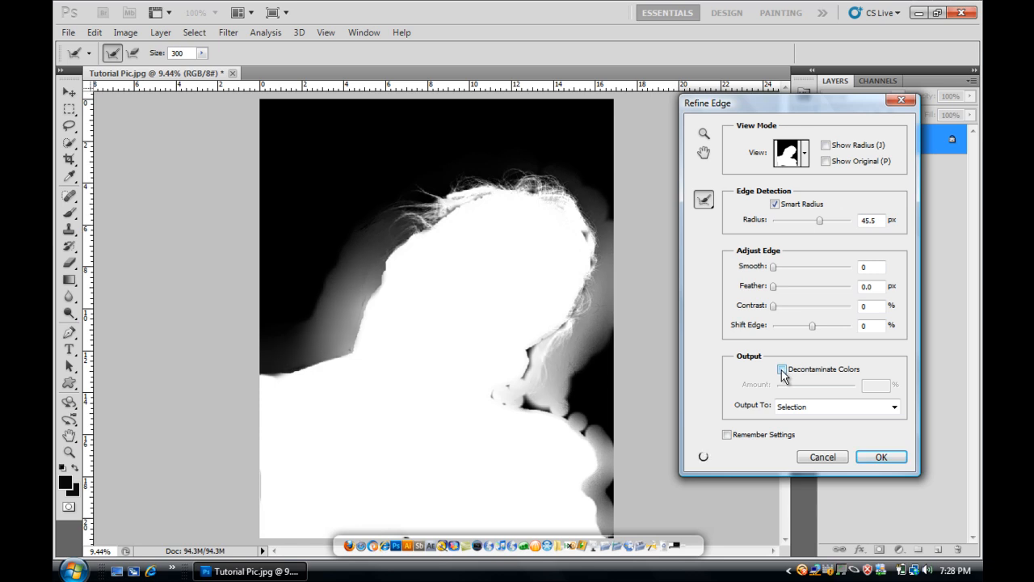
# Enable Decontaminate Colors, output to New Layer with Layer Mask, and apply Refine Edge.
pyautogui.click(783, 369)
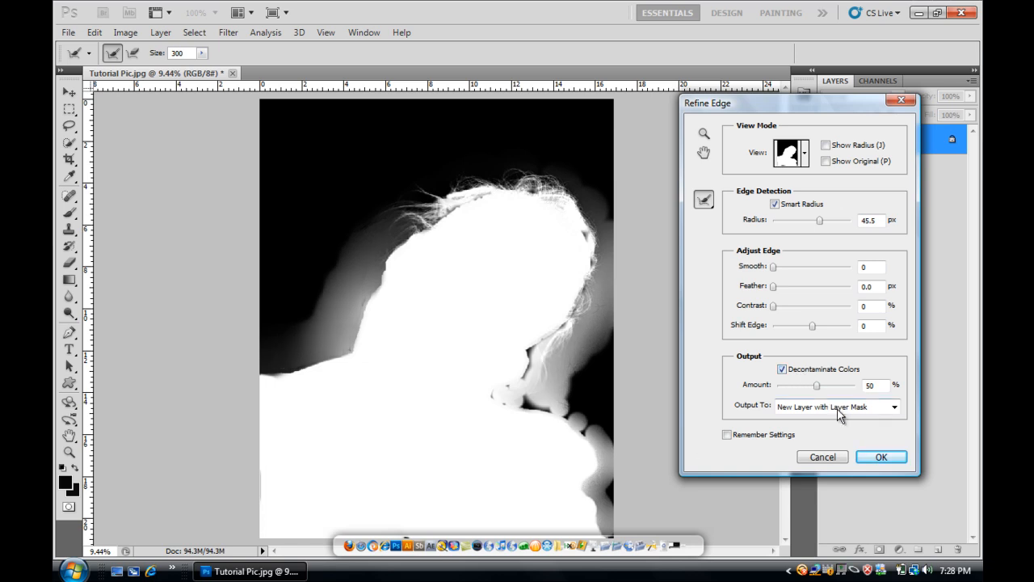
pyautogui.moveTo(848, 432)
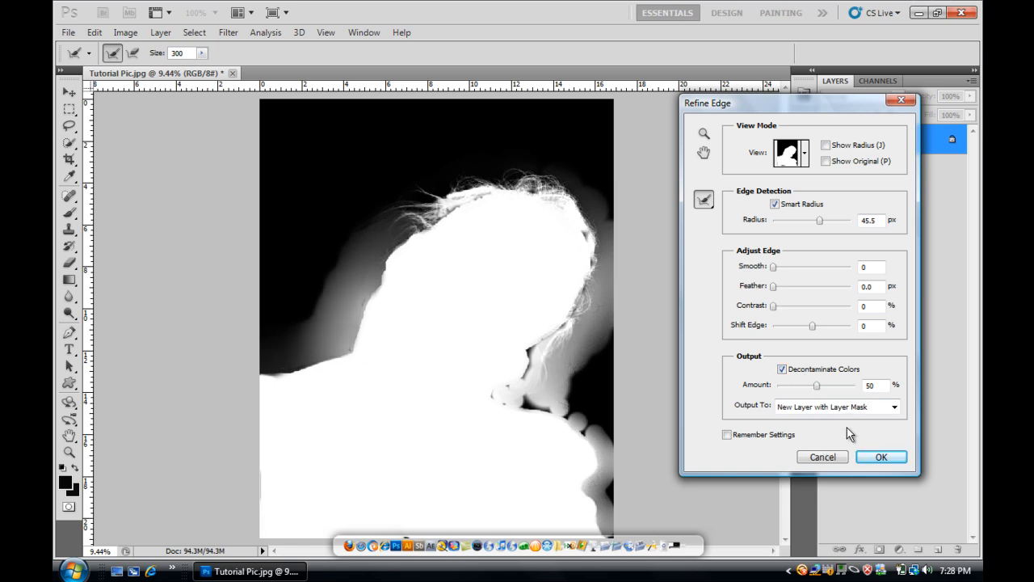
pyautogui.click(894, 406)
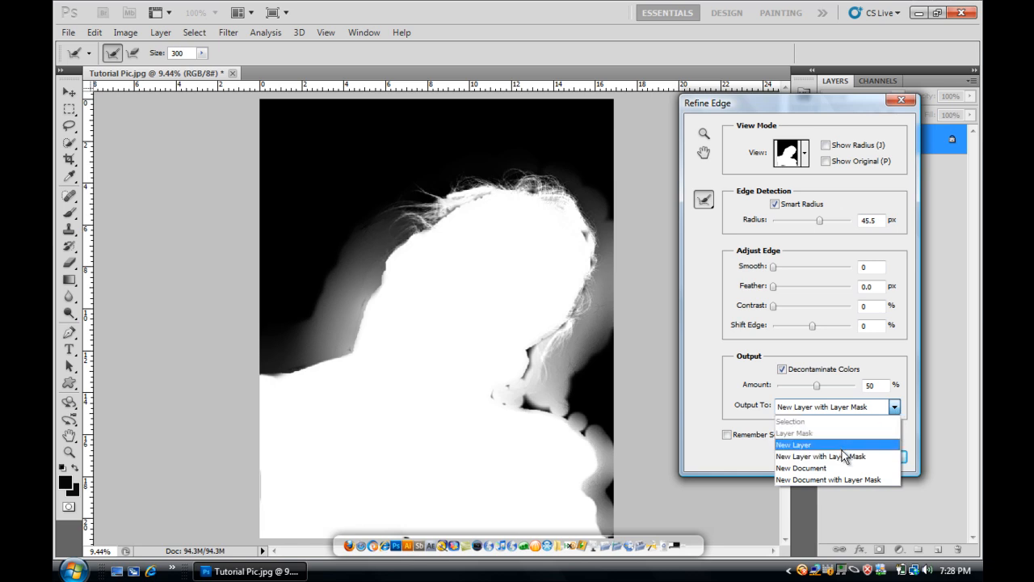
pyautogui.moveTo(847, 468)
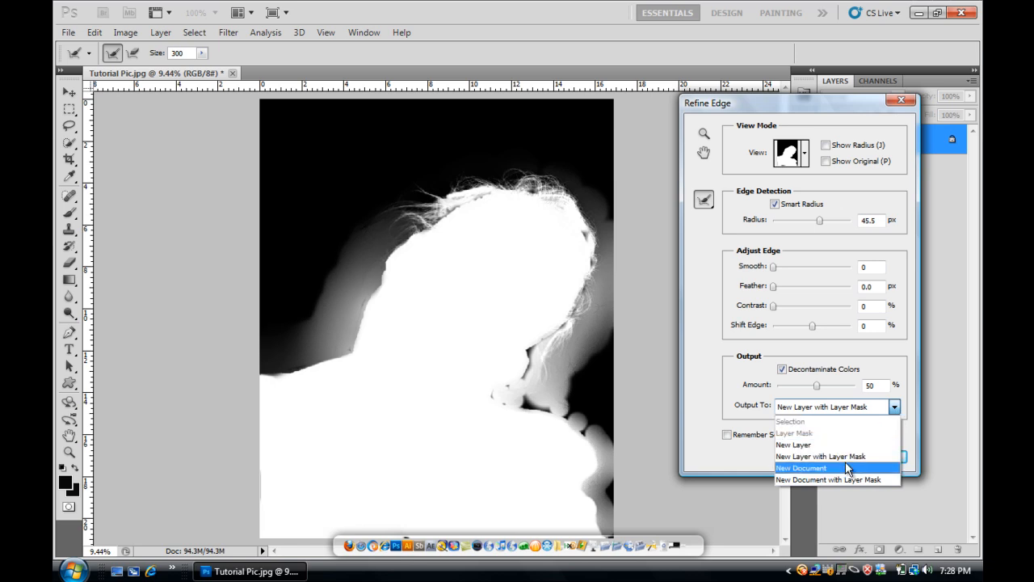
pyautogui.moveTo(836, 479)
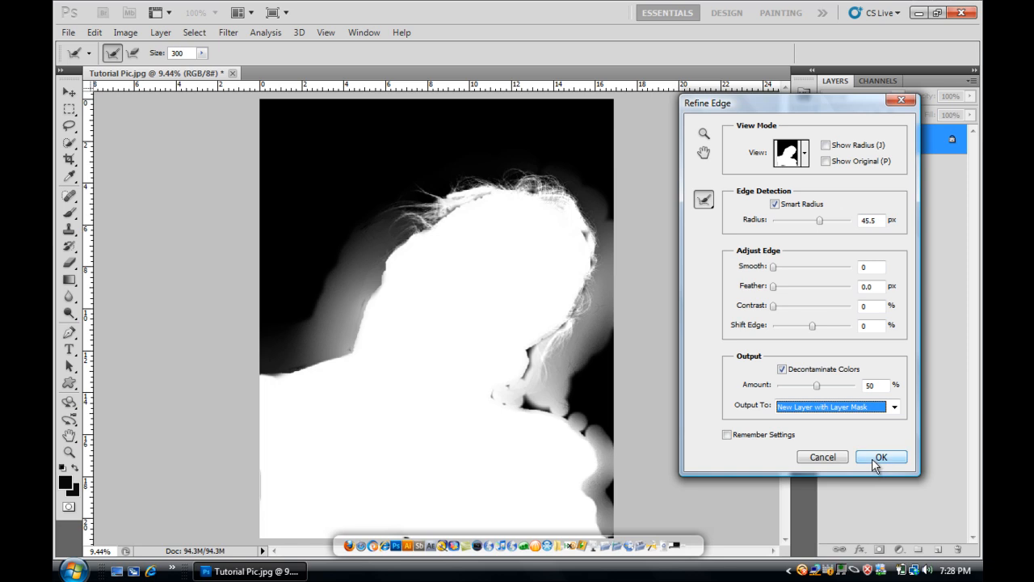
pyautogui.click(881, 457)
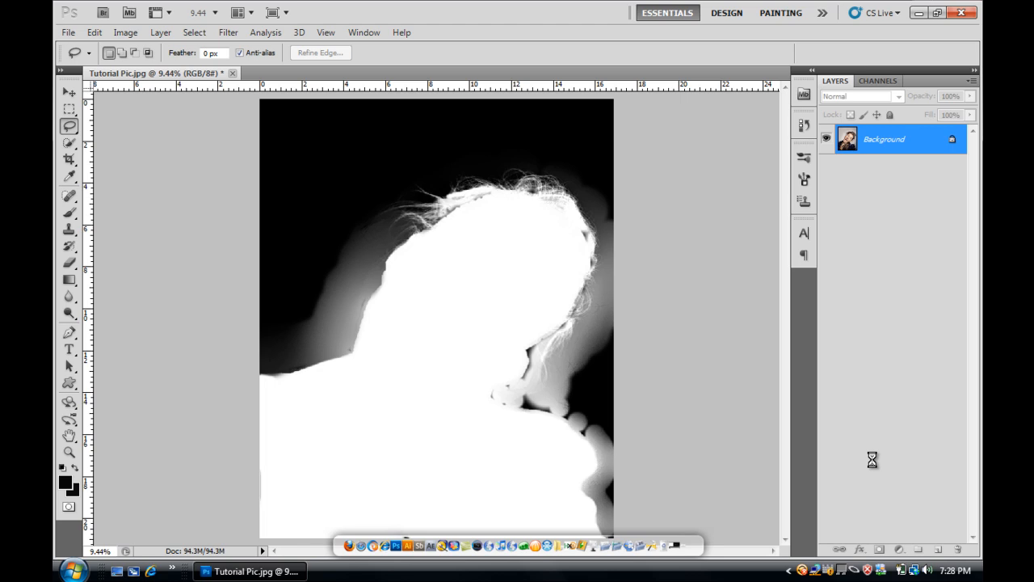
# Let Refine Edge finish creating the masked Background copy layer, then return to Photoshop.
pyautogui.click(320, 53)
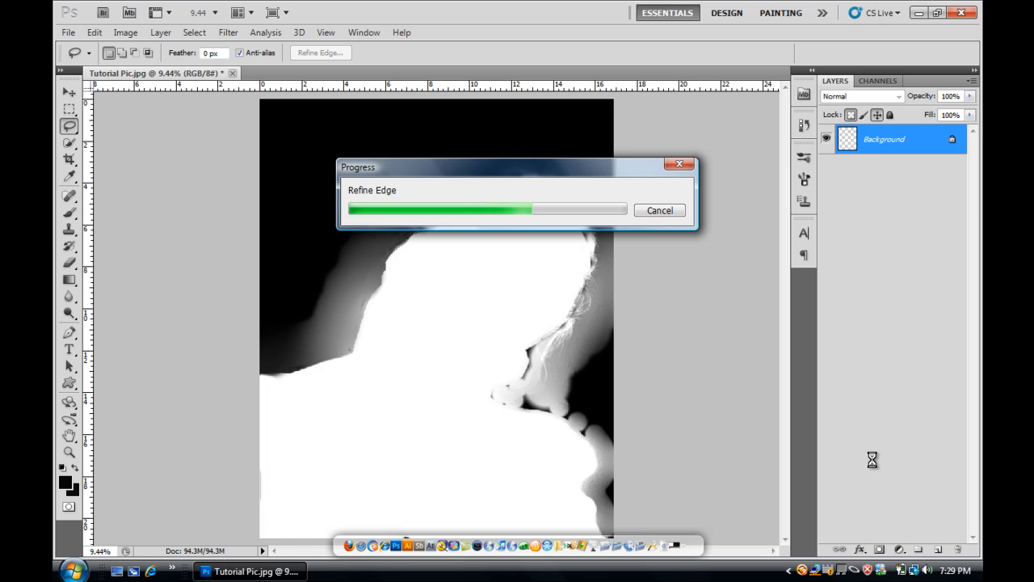
pyautogui.moveTo(778, 430)
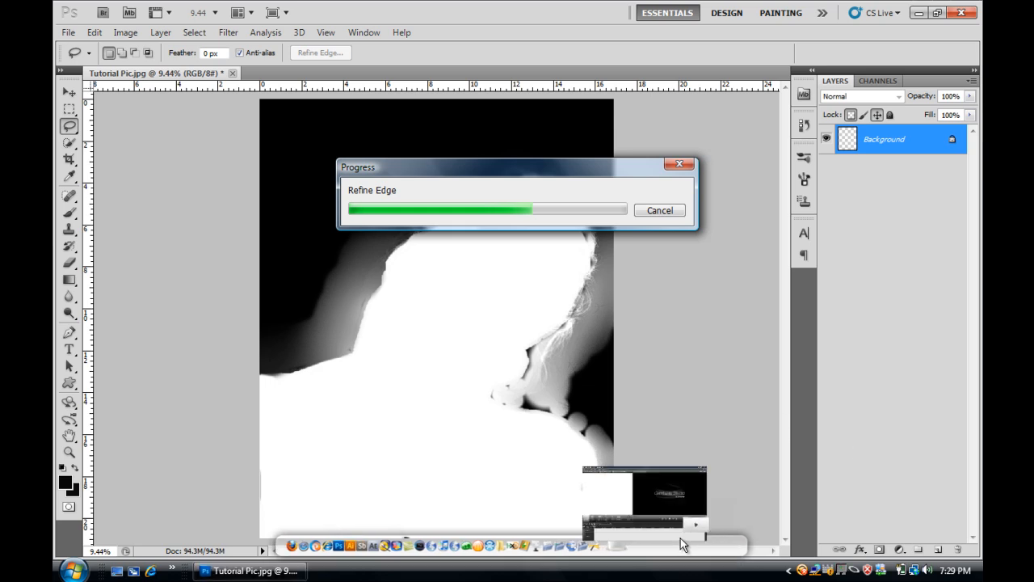
pyautogui.click(366, 570)
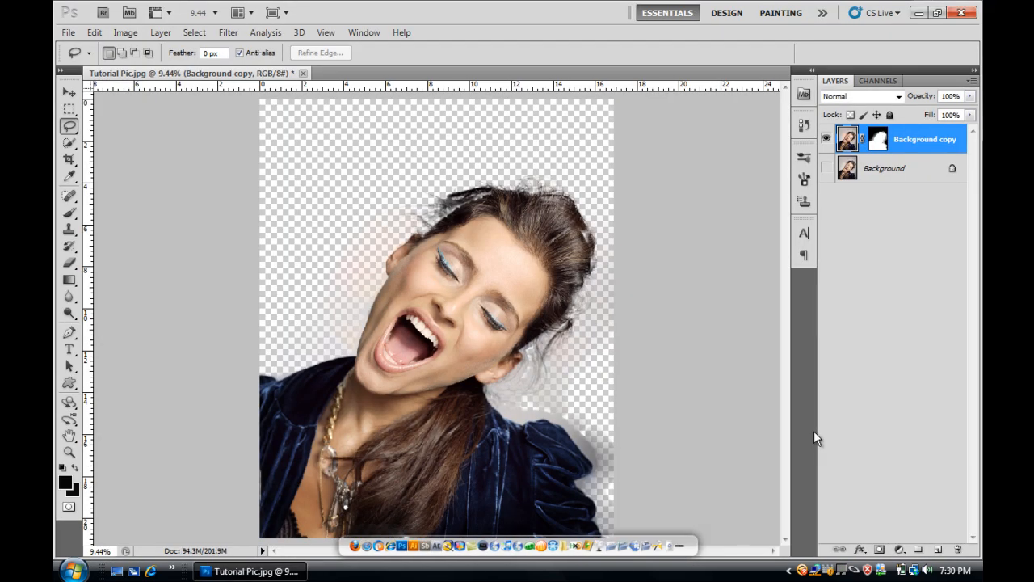
pyautogui.moveTo(688, 367)
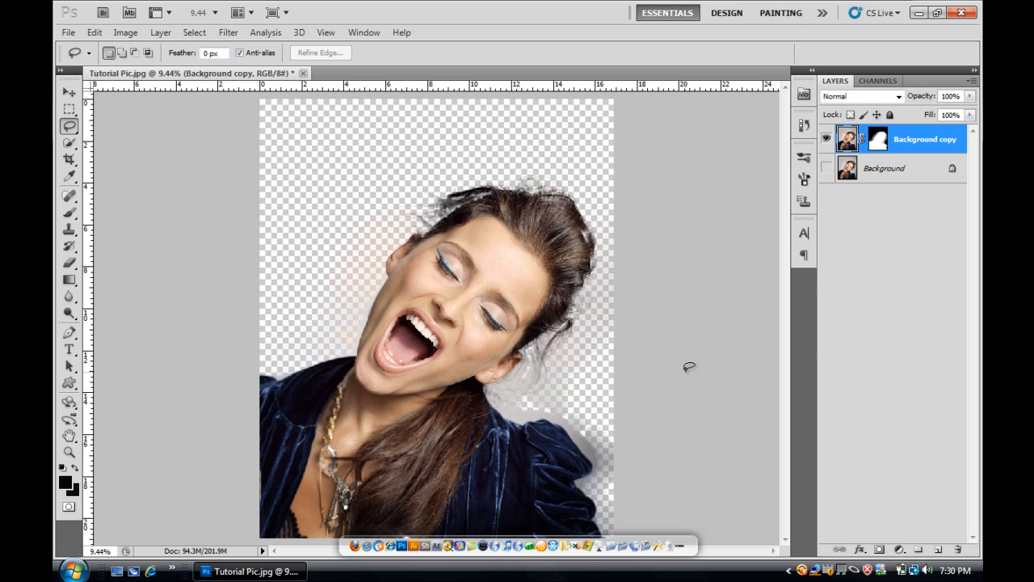
pyautogui.moveTo(517, 402)
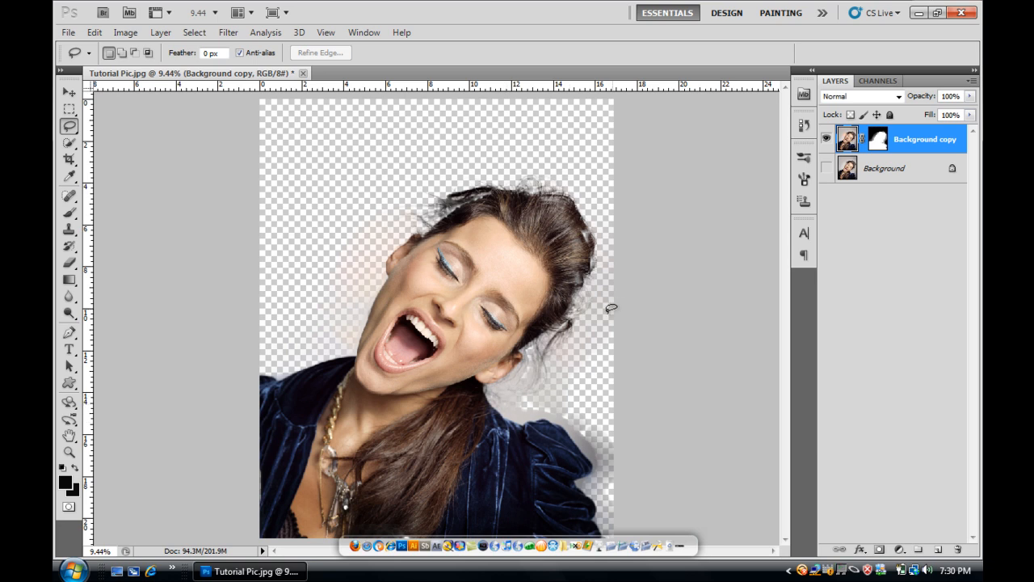
pyautogui.moveTo(398, 250)
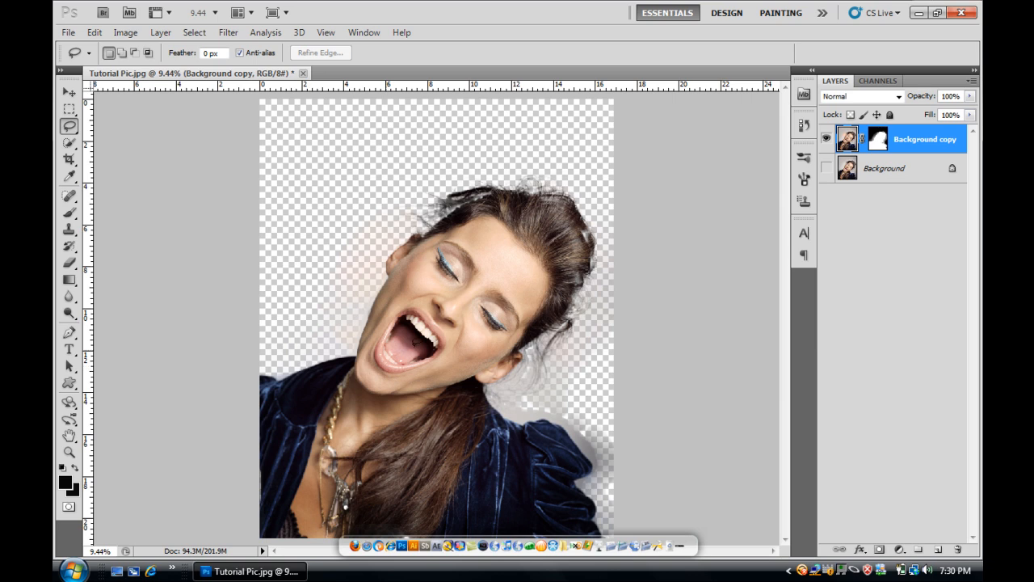
pyautogui.moveTo(529, 392)
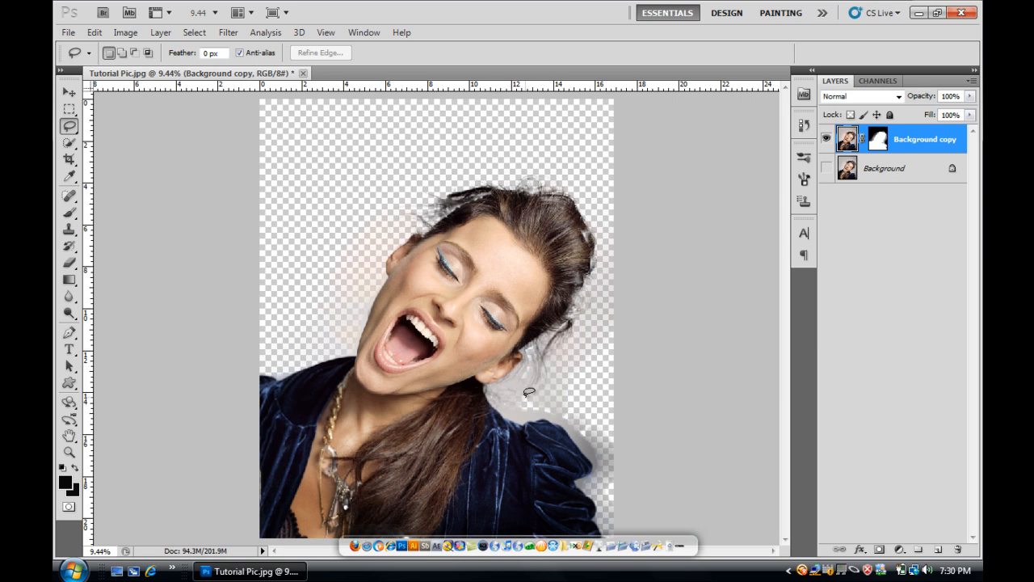
pyautogui.moveTo(476, 190)
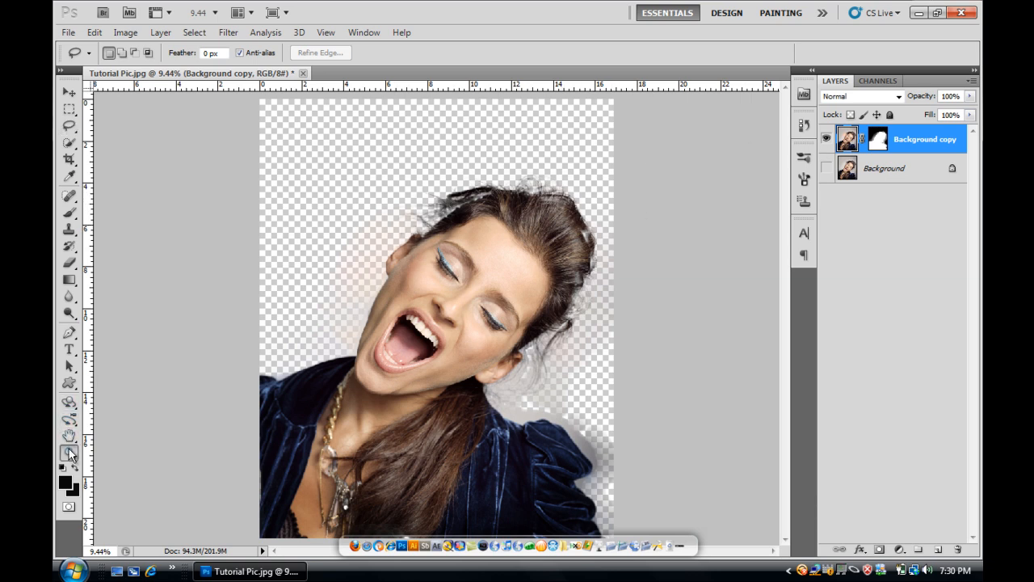
pyautogui.click(69, 452)
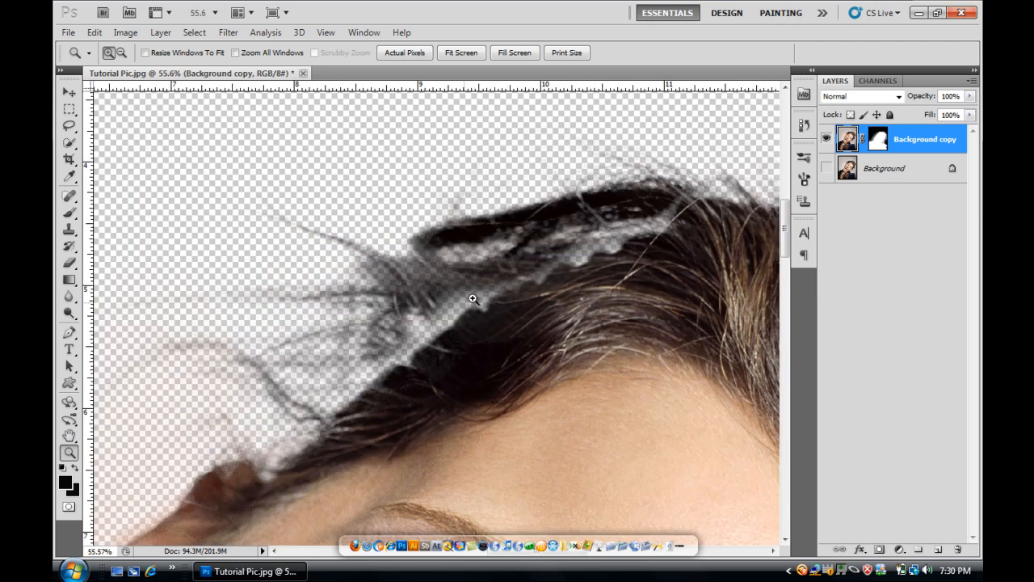
pyautogui.moveTo(572, 263)
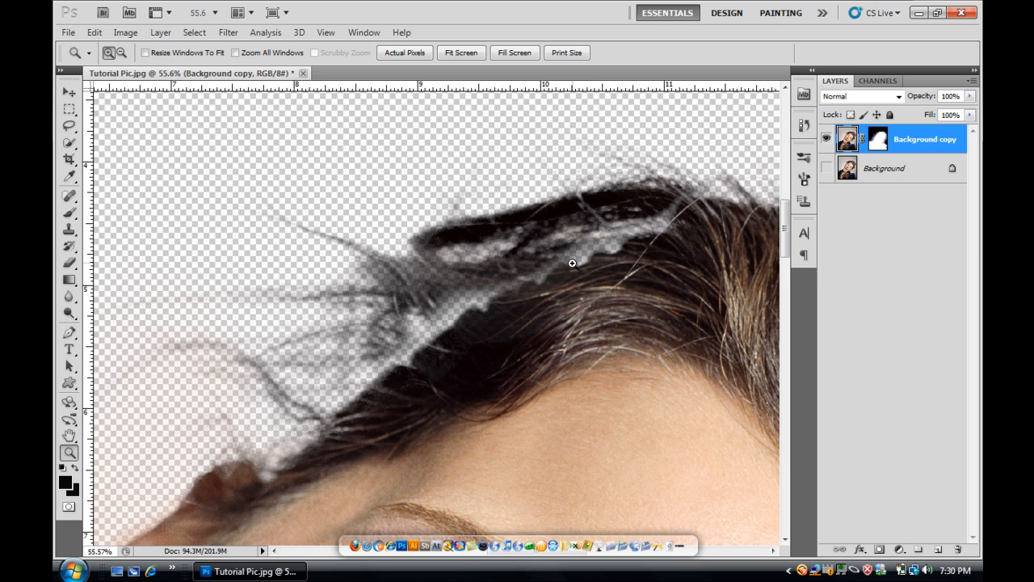
pyautogui.moveTo(665, 228)
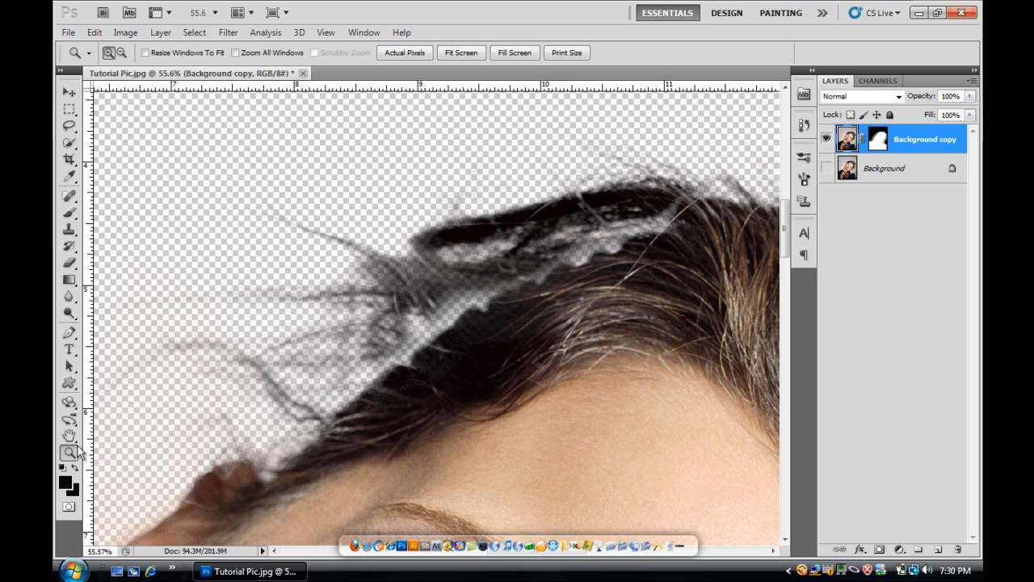
pyautogui.click(69, 435)
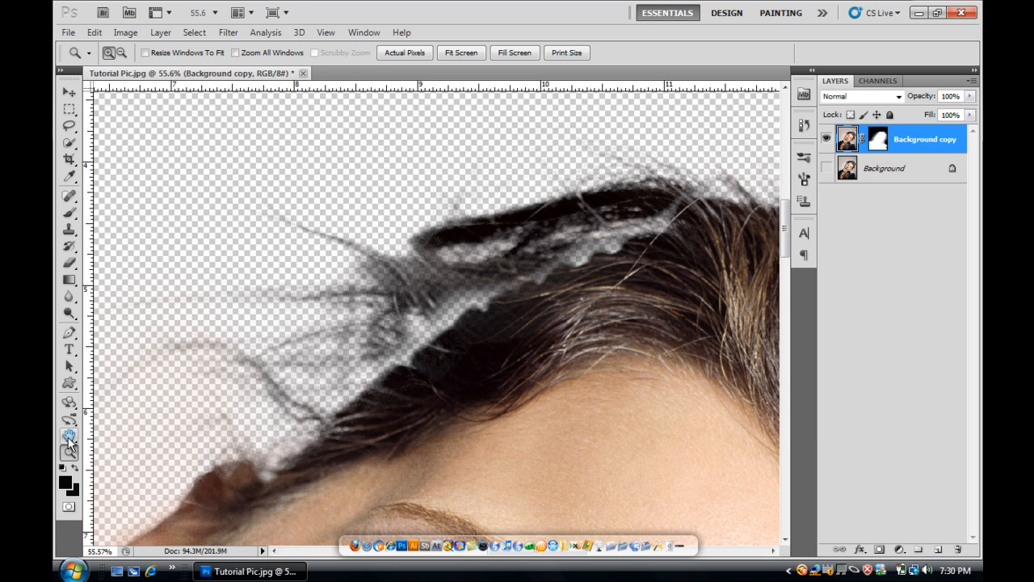
pyautogui.click(69, 91)
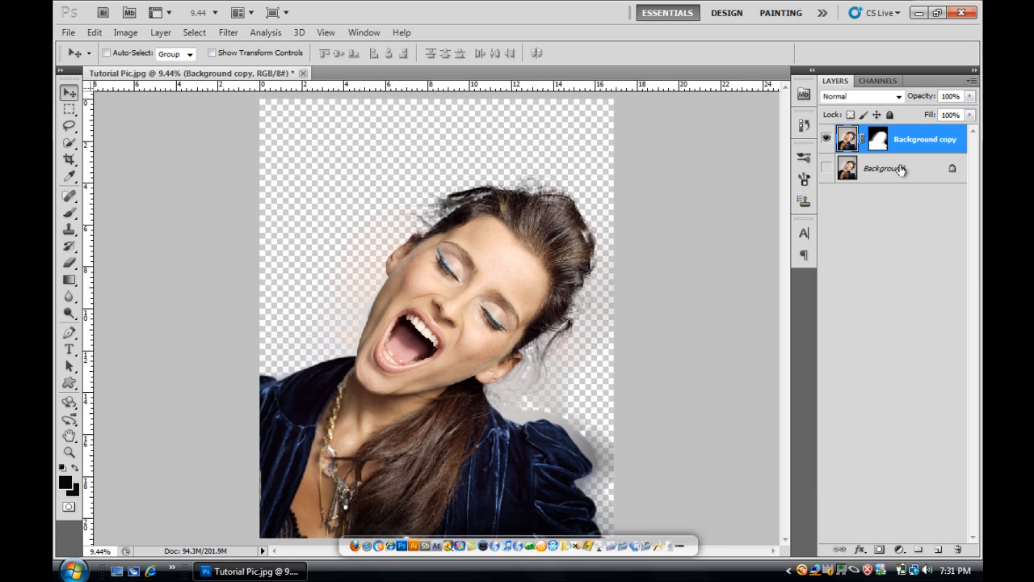
pyautogui.click(826, 168)
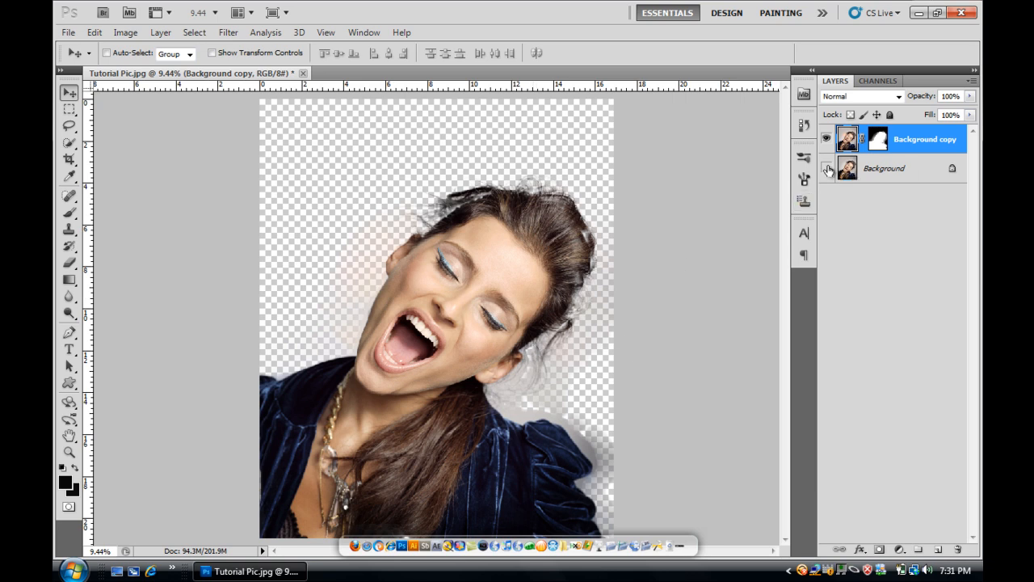
pyautogui.click(826, 168)
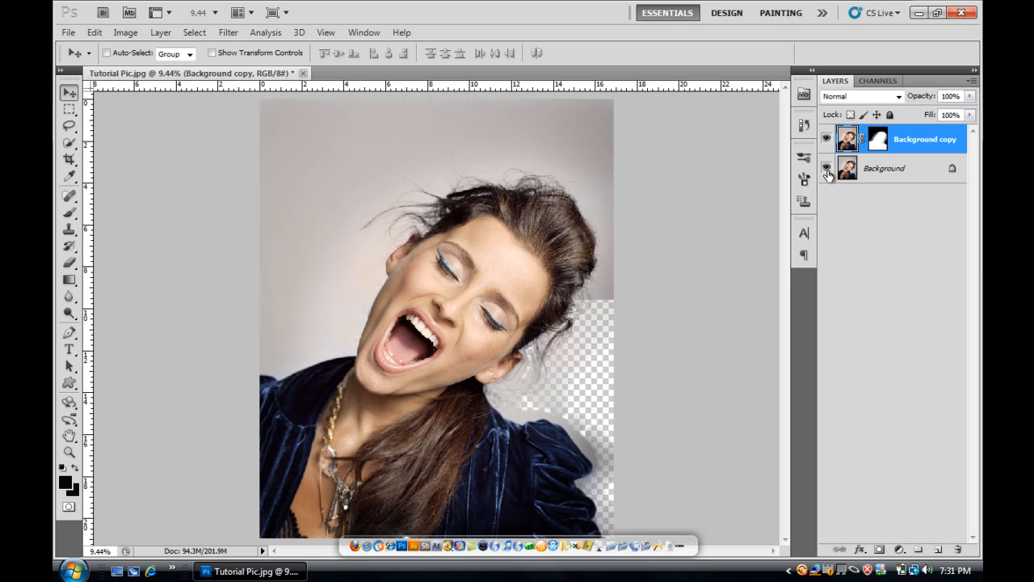
pyautogui.click(826, 168)
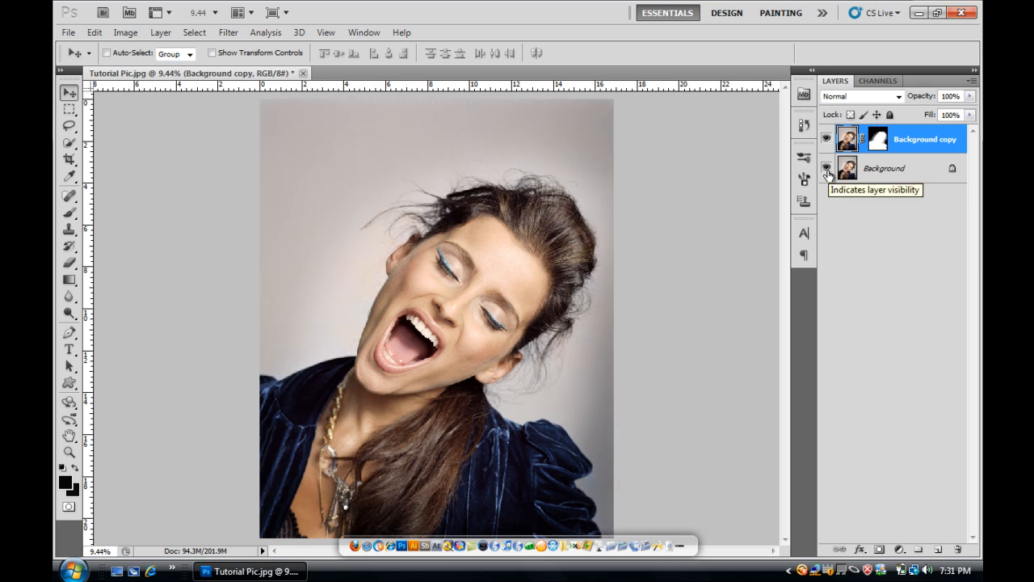
pyautogui.click(826, 168)
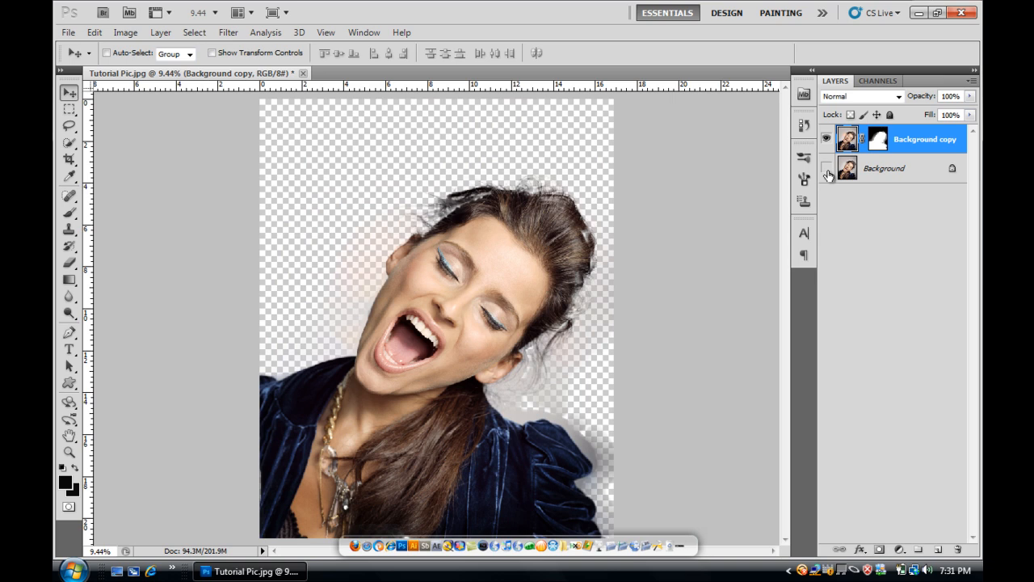
pyautogui.click(826, 167)
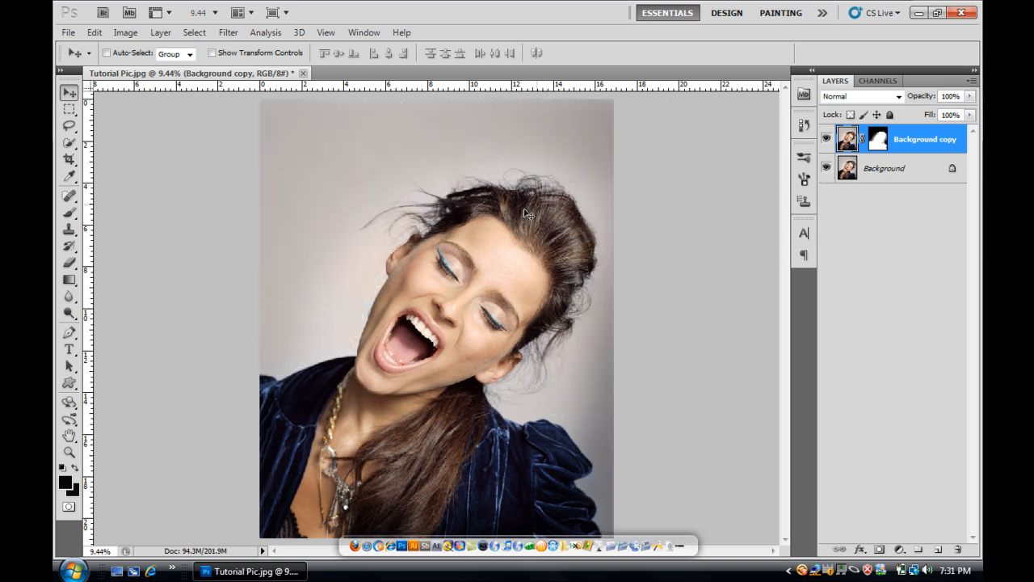
pyautogui.moveTo(513, 224)
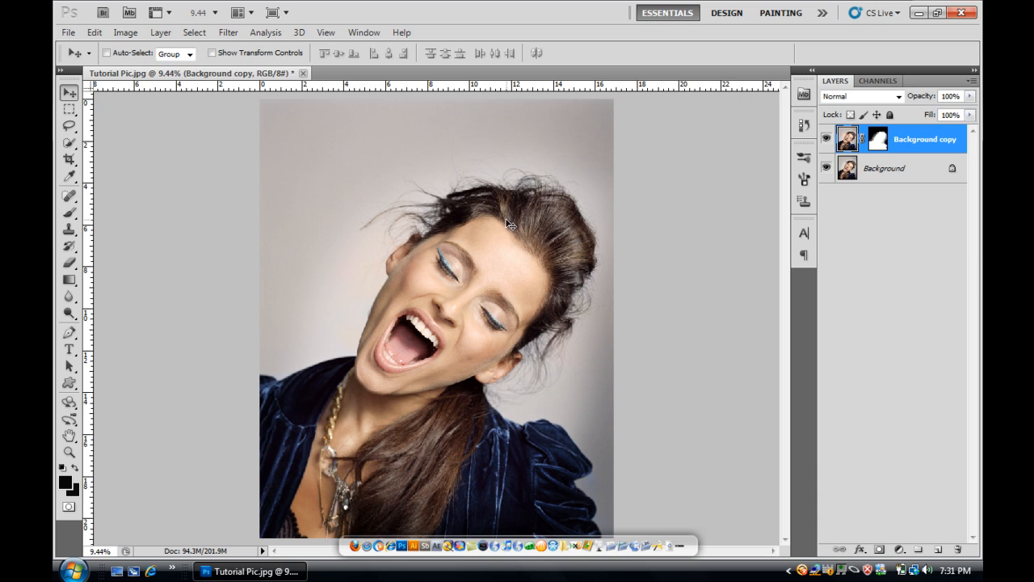
pyautogui.moveTo(687, 136)
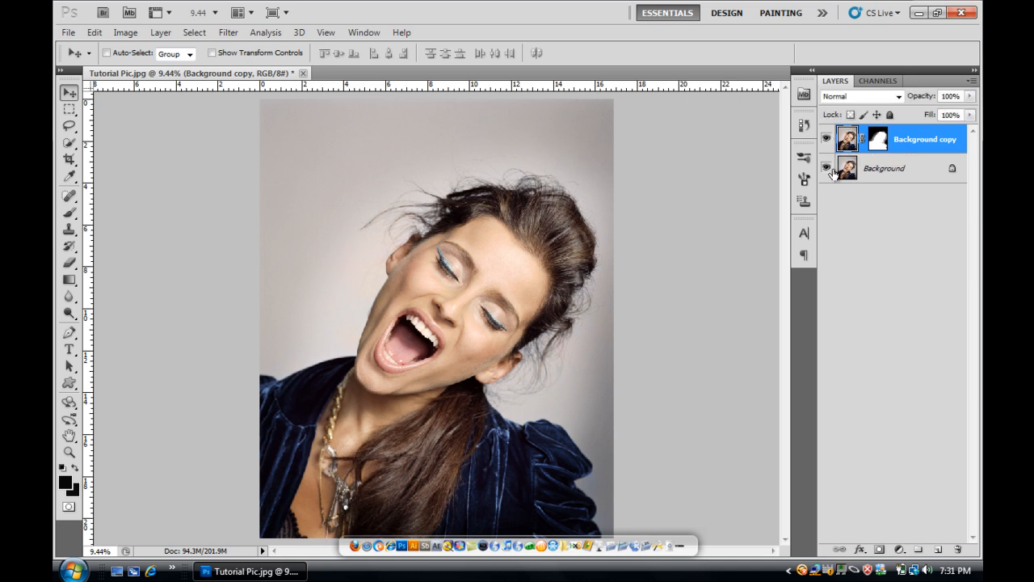
pyautogui.click(826, 168)
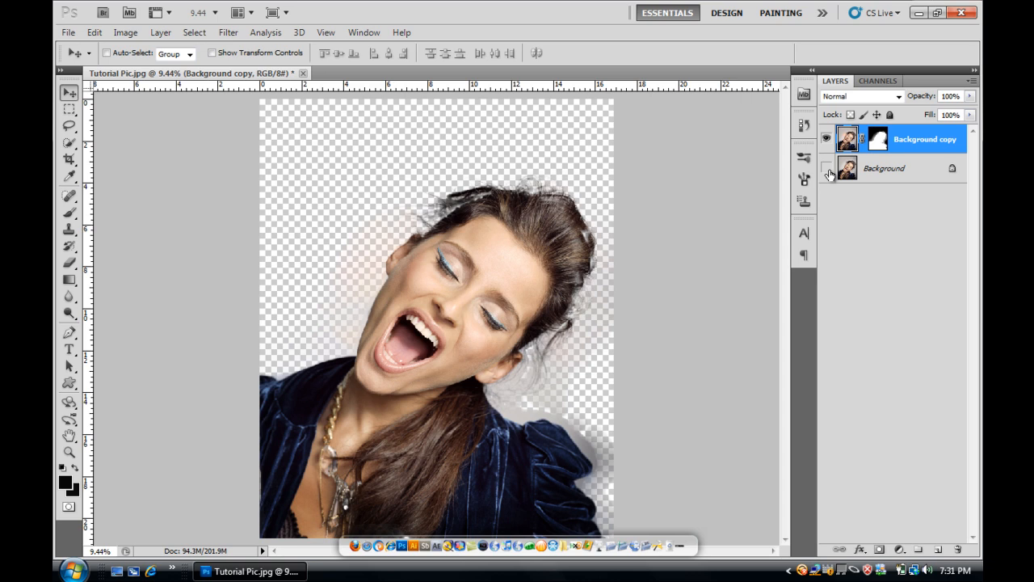
pyautogui.click(826, 168)
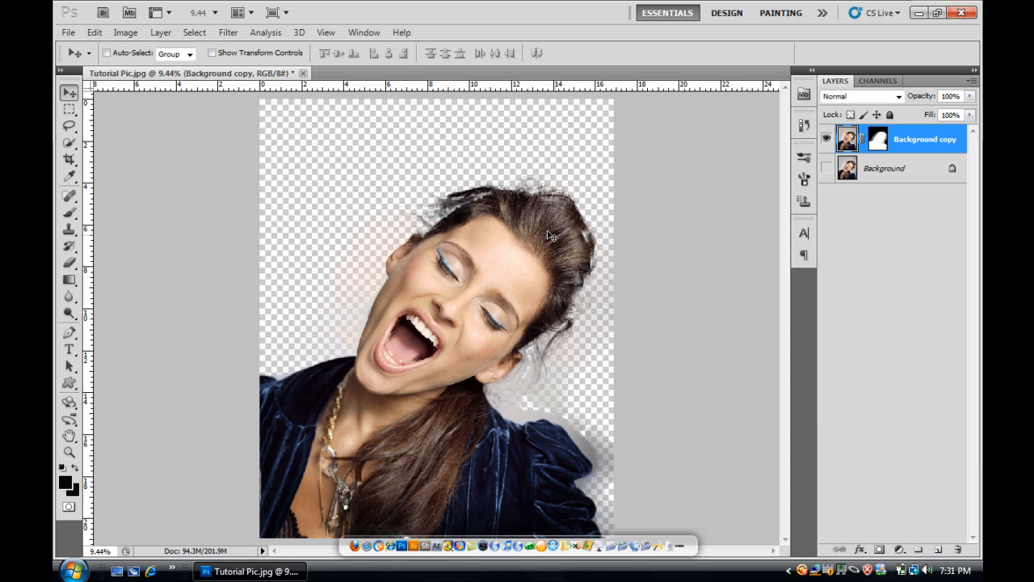
pyautogui.moveTo(555, 241)
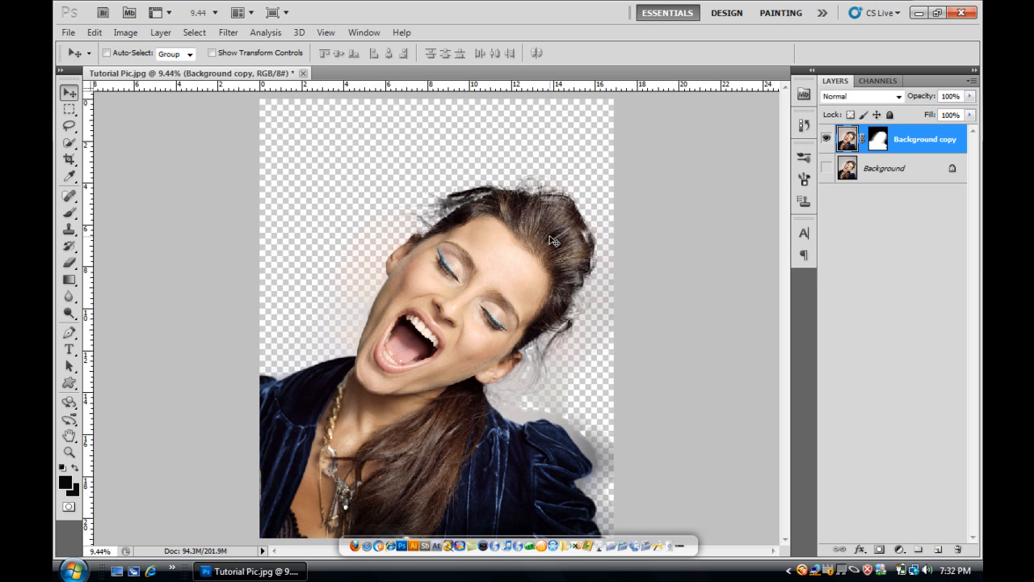
pyautogui.moveTo(547, 234)
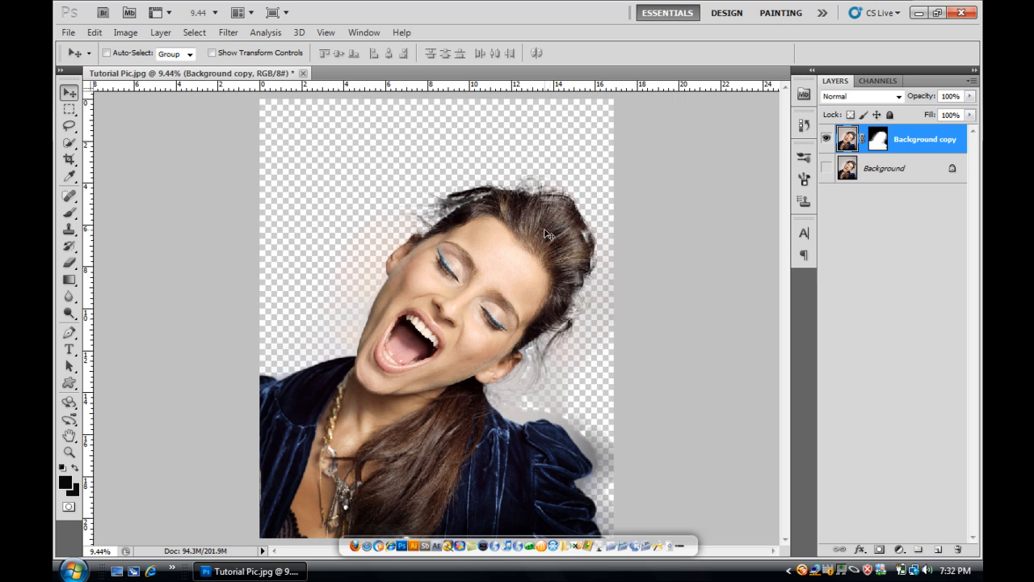
pyautogui.click(69, 144)
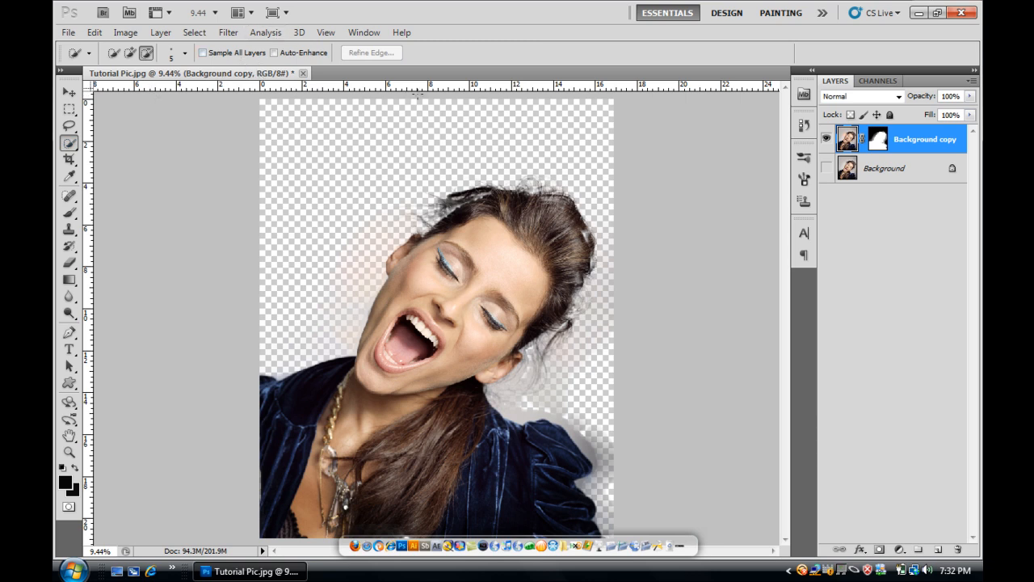
pyautogui.click(68, 92)
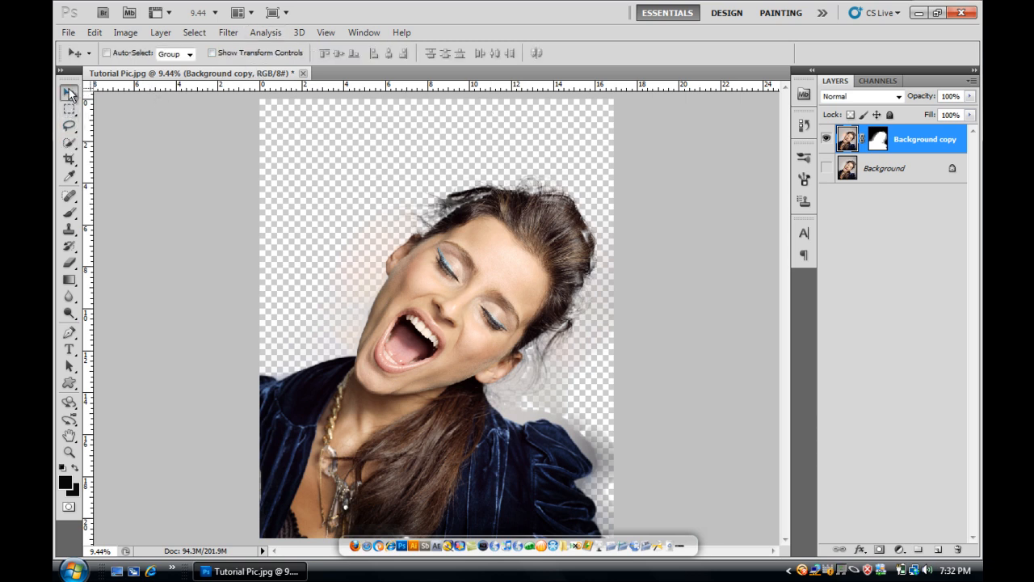
pyautogui.moveTo(463, 174)
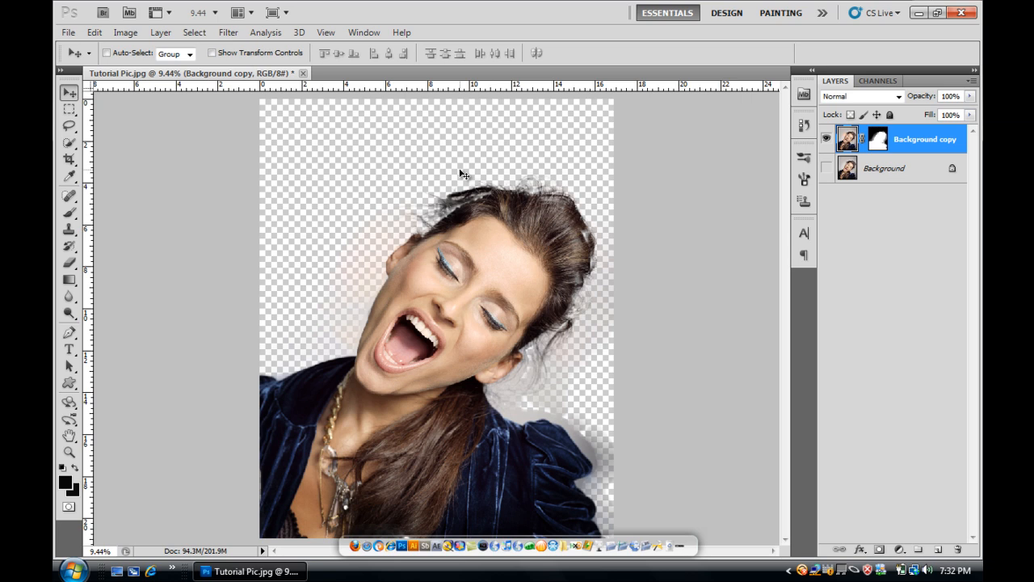